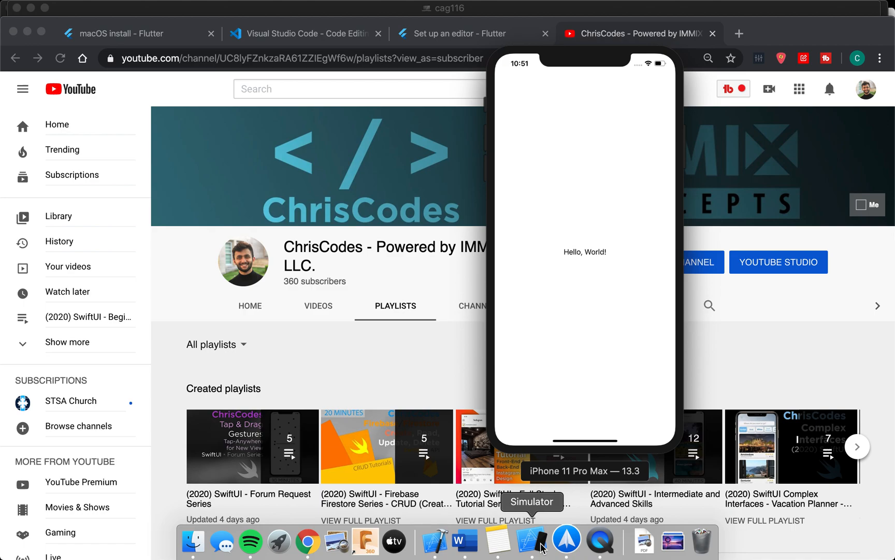
{"action": "mouse_move", "coordinate": [589, 278]}
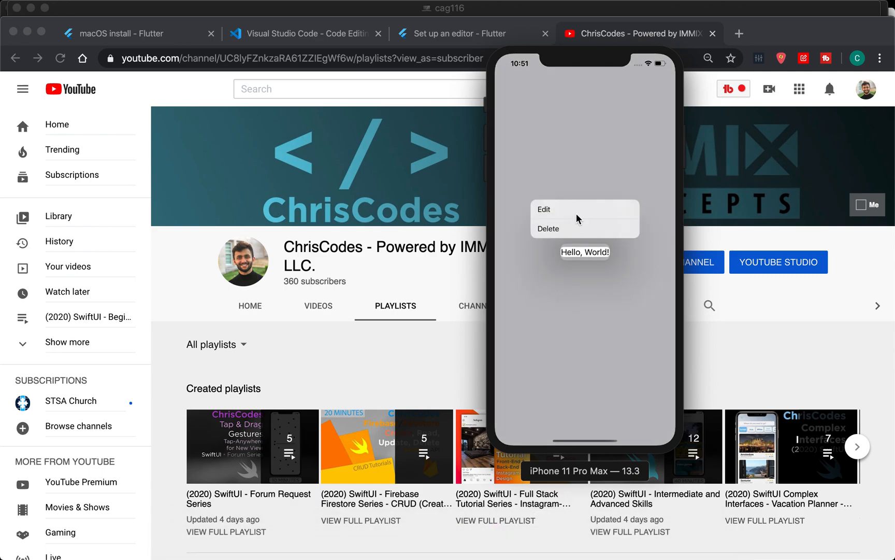
{"action": "mouse_move", "coordinate": [522, 189]}
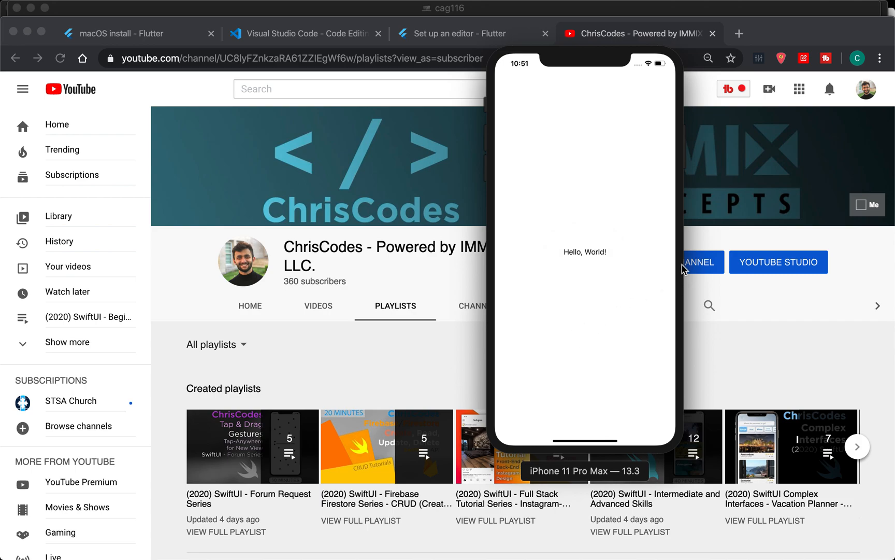
{"action": "mouse_move", "coordinate": [569, 246]}
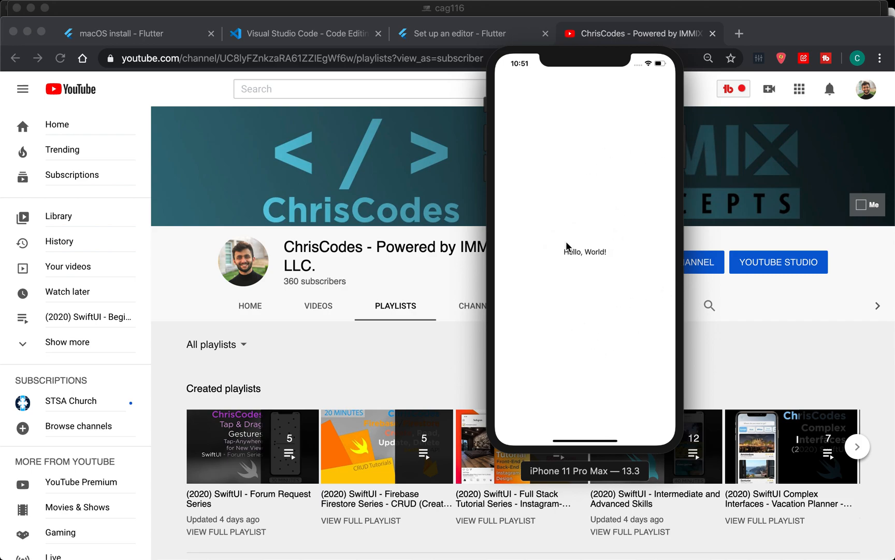
Bring up the new-project template chooser via File > New > Project, with Single View App highlighted
{"action": "scroll", "scroll_direction": "down", "scroll_amount": 3}
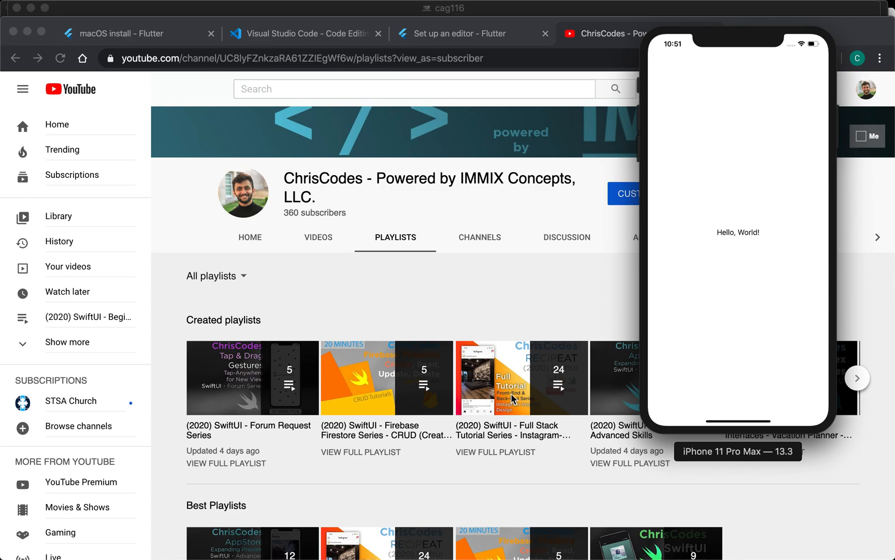
{"action": "mouse_move", "coordinate": [388, 374]}
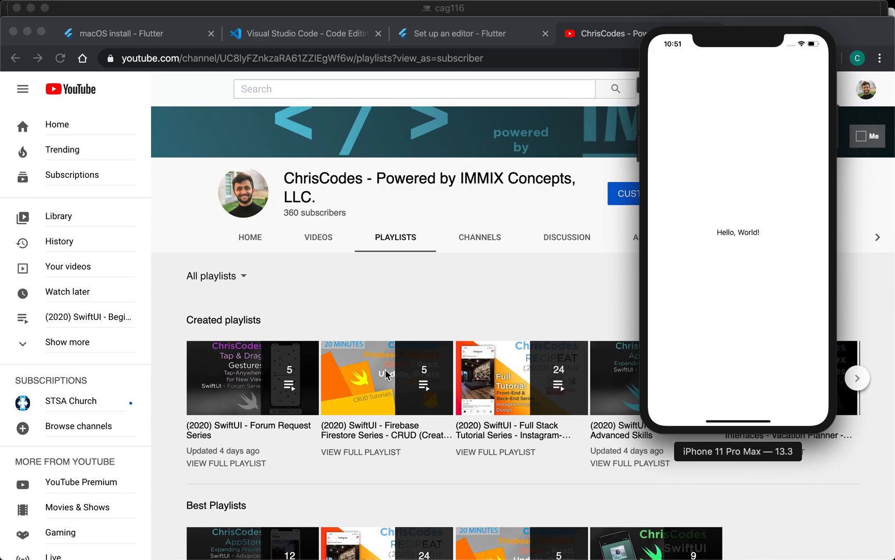
{"action": "mouse_move", "coordinate": [281, 360]}
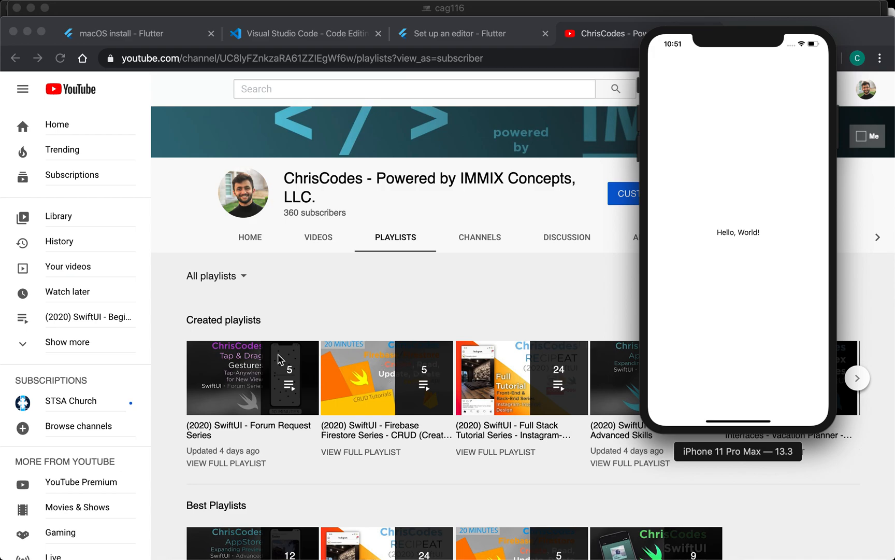
{"action": "mouse_move", "coordinate": [253, 387]}
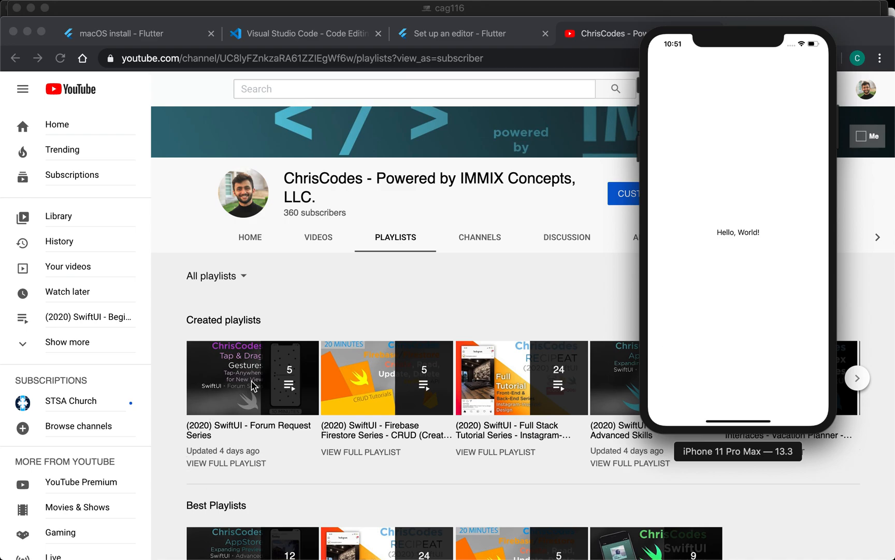
{"action": "mouse_move", "coordinate": [262, 329]}
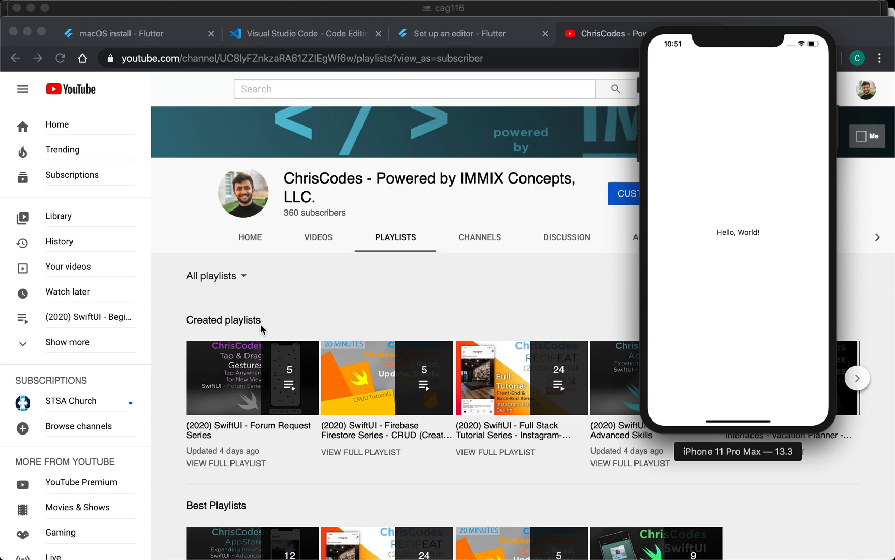
{"action": "mouse_move", "coordinate": [506, 310]}
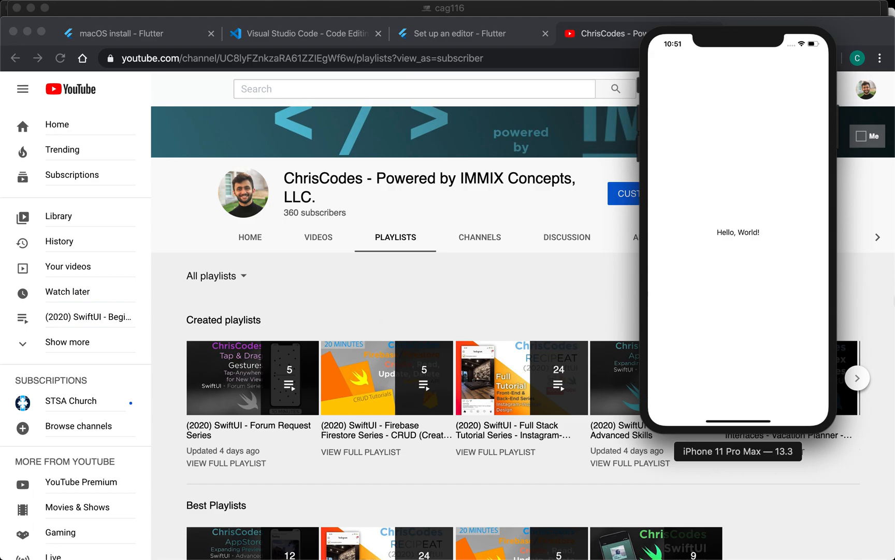
{"action": "mouse_move", "coordinate": [889, 420]}
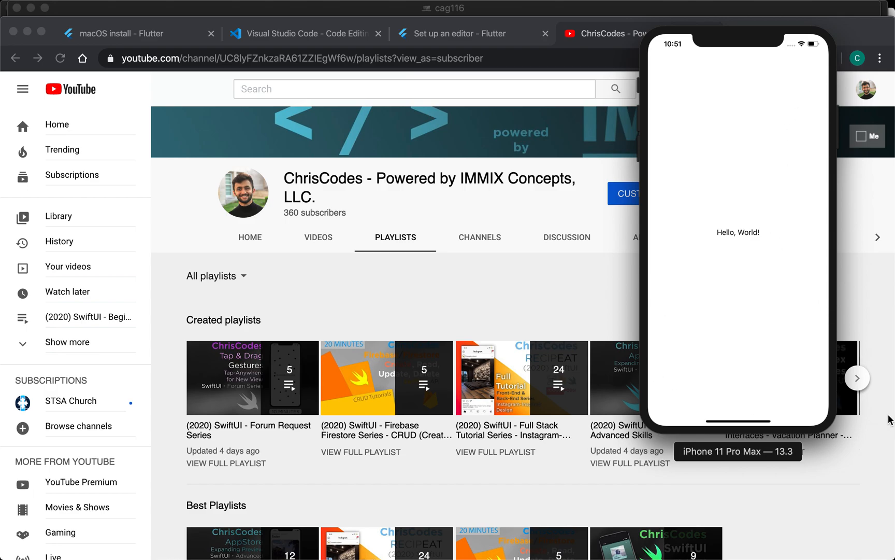
{"action": "mouse_move", "coordinate": [826, 49]}
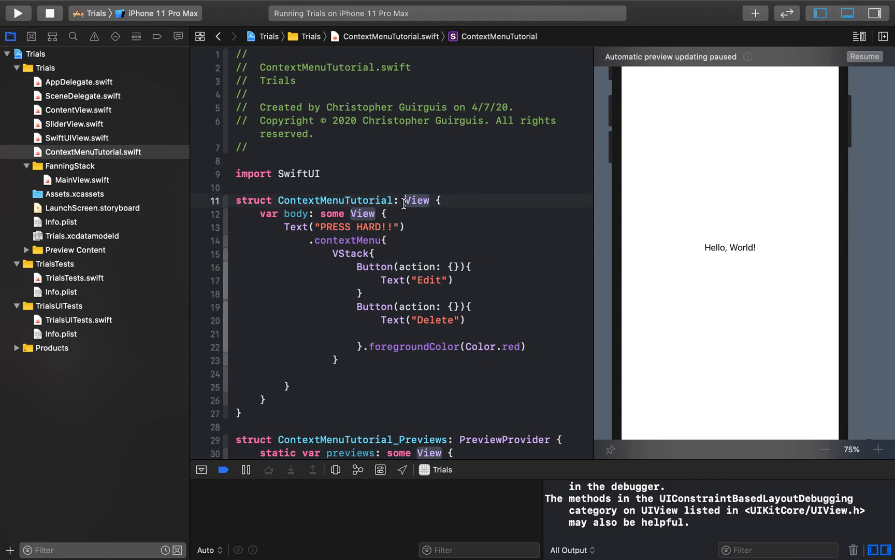
{"action": "double_click", "coordinate": [416, 200]}
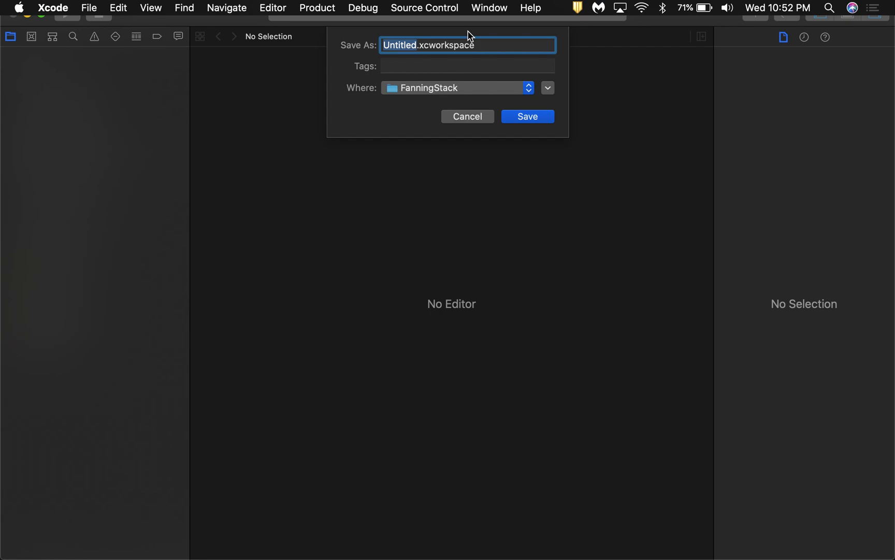
{"action": "left_click", "coordinate": [89, 8]}
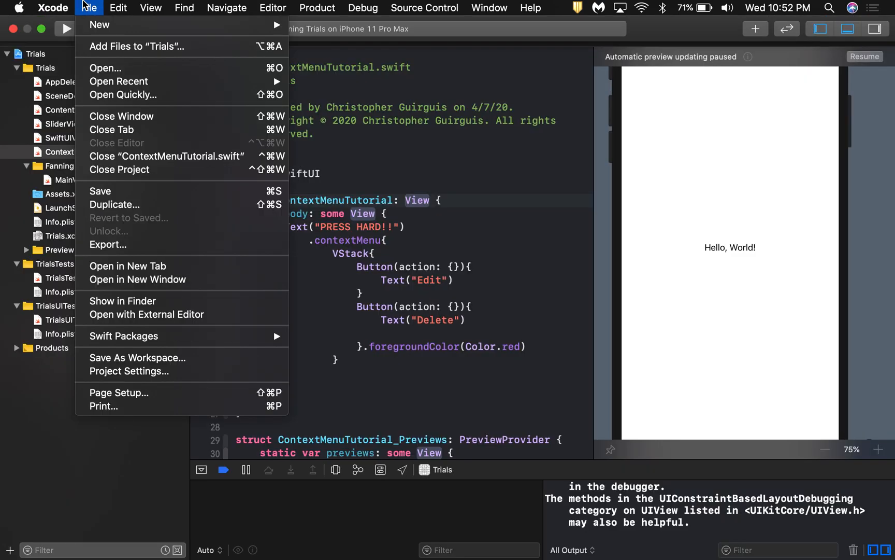
{"action": "mouse_move", "coordinate": [99, 25]}
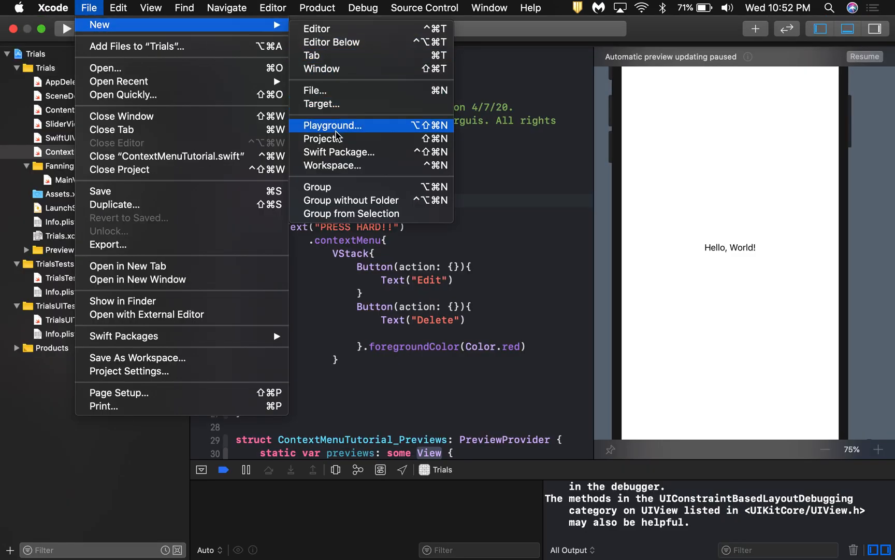
{"action": "left_click", "coordinate": [324, 138]}
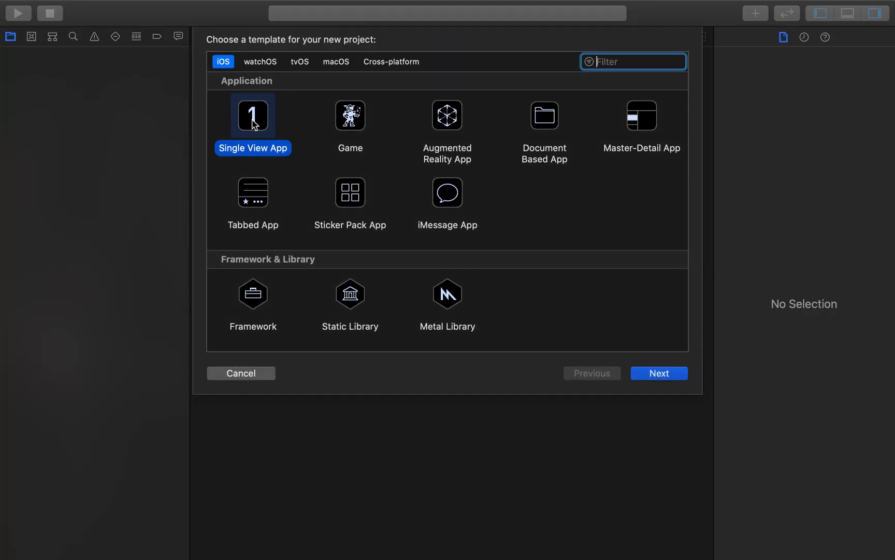
Choose Single View App and name the product codeTutorial_contextMenu, continuing to the save-location sheet
{"action": "left_click", "coordinate": [658, 374]}
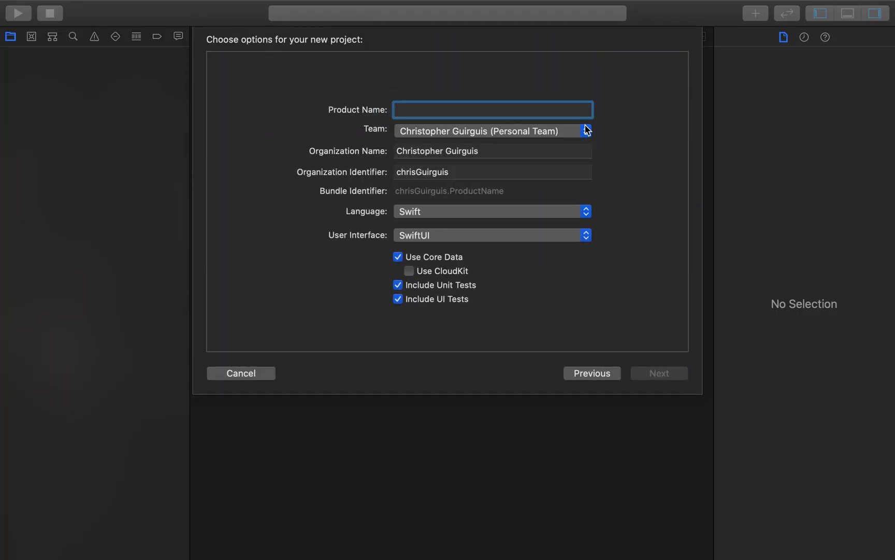
{"action": "type", "text": "cod"}
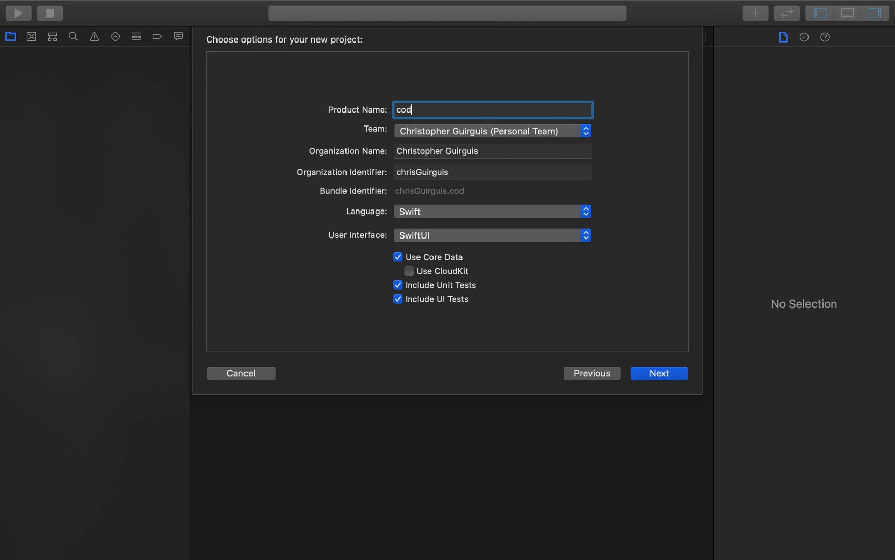
{"action": "type", "text": "eTutorial_con"}
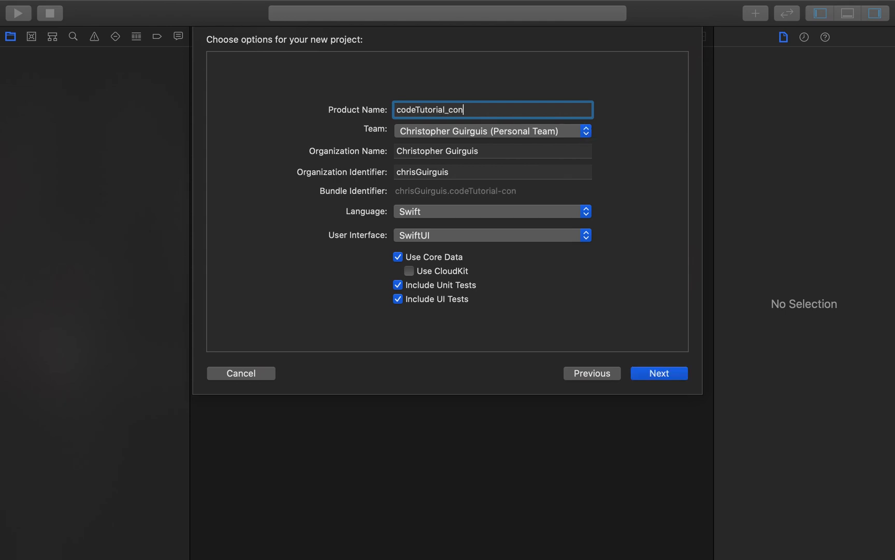
{"action": "type", "text": "textMenu"}
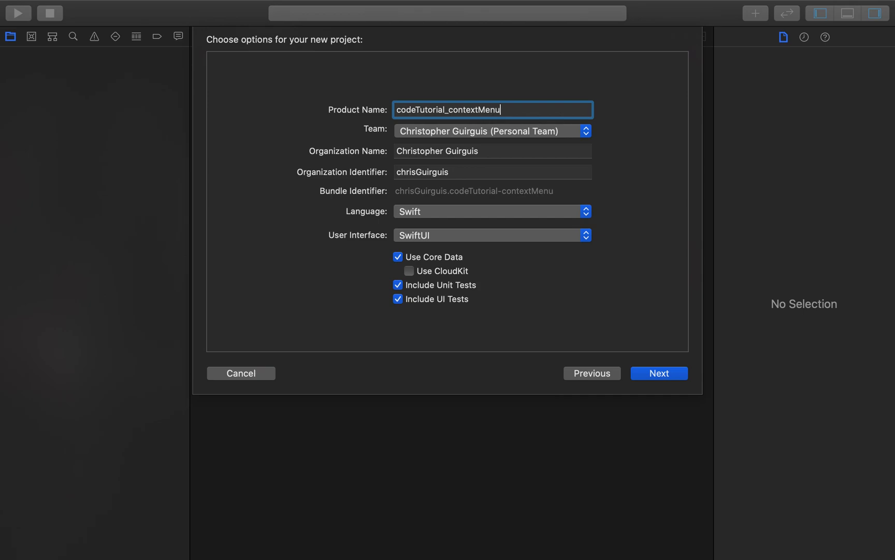
{"action": "left_click", "coordinate": [659, 373]}
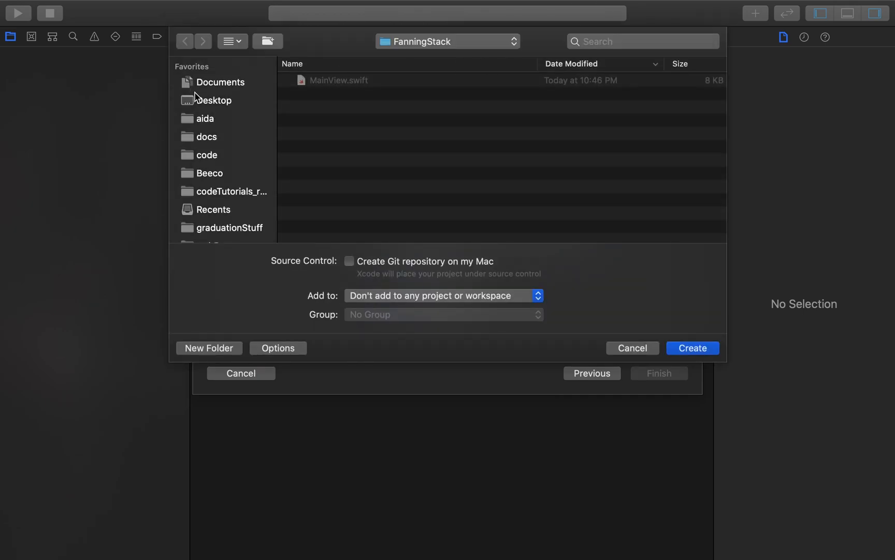
Create a new Desktop folder for the project and finish creating it there
{"action": "left_click", "coordinate": [210, 348]}
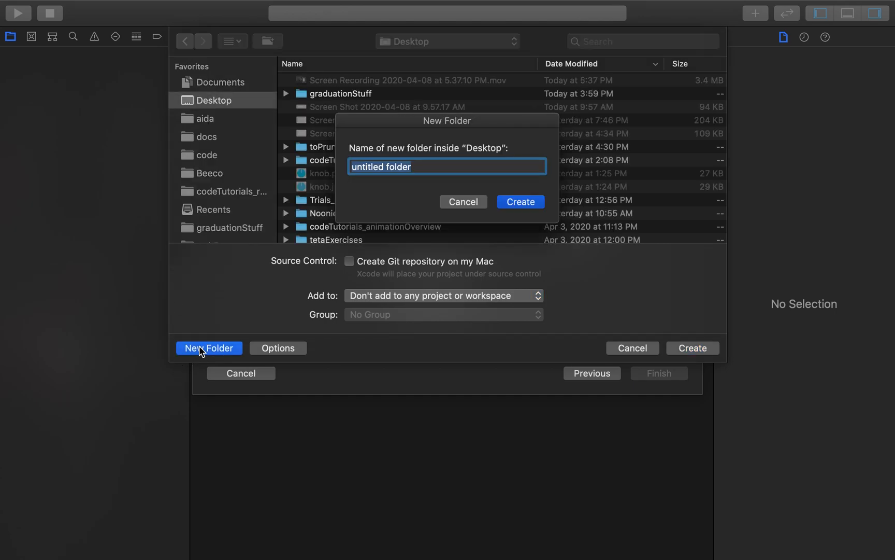
{"action": "type", "text": "cont"}
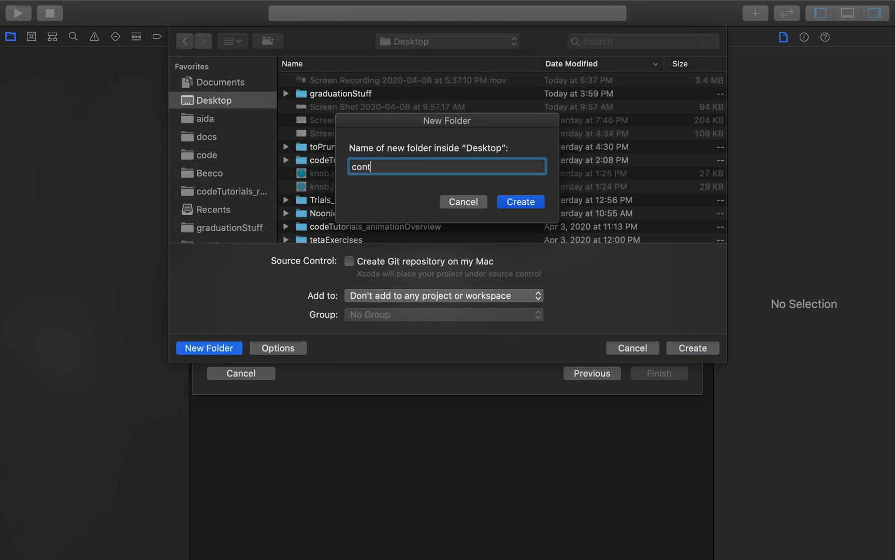
{"action": "type", "text": "codeTutorial_"}
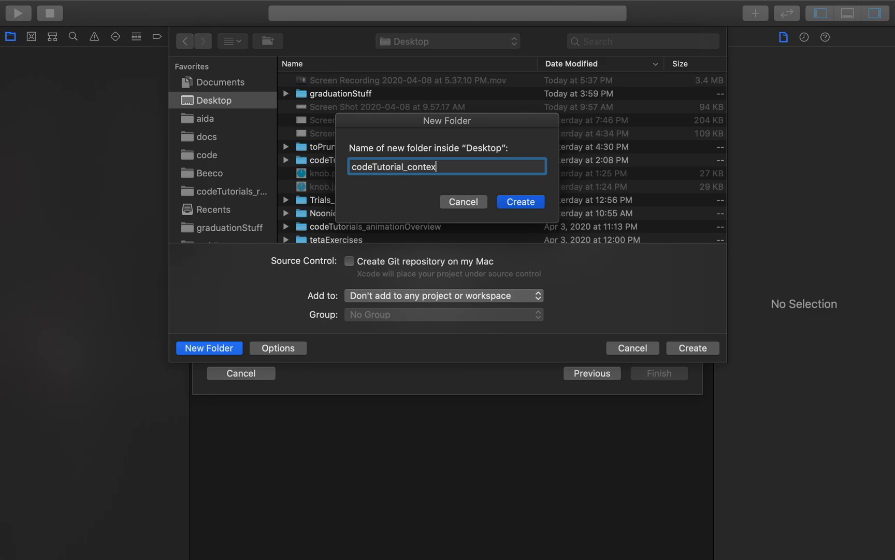
{"action": "left_click", "coordinate": [520, 202]}
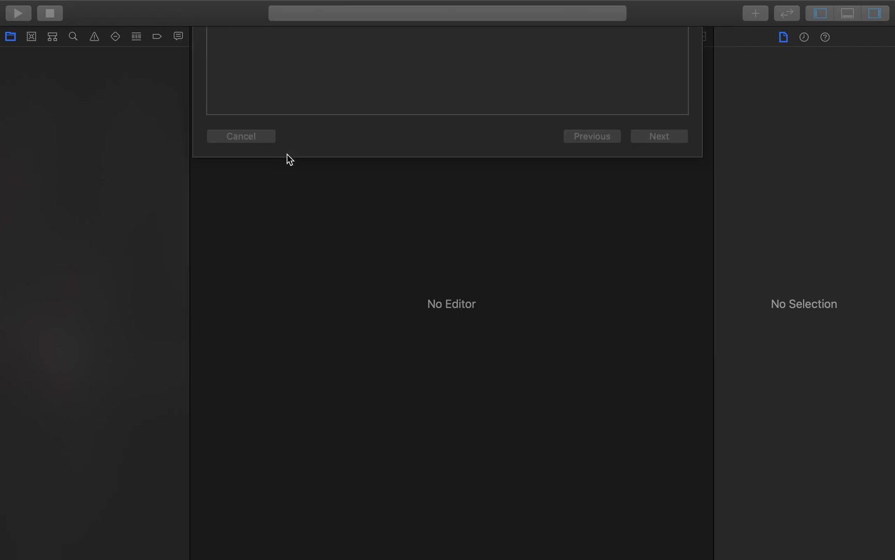
Hide the navigator and inspector and change ContentView's text to "PRESS HARD"
{"action": "left_click", "coordinate": [819, 12]}
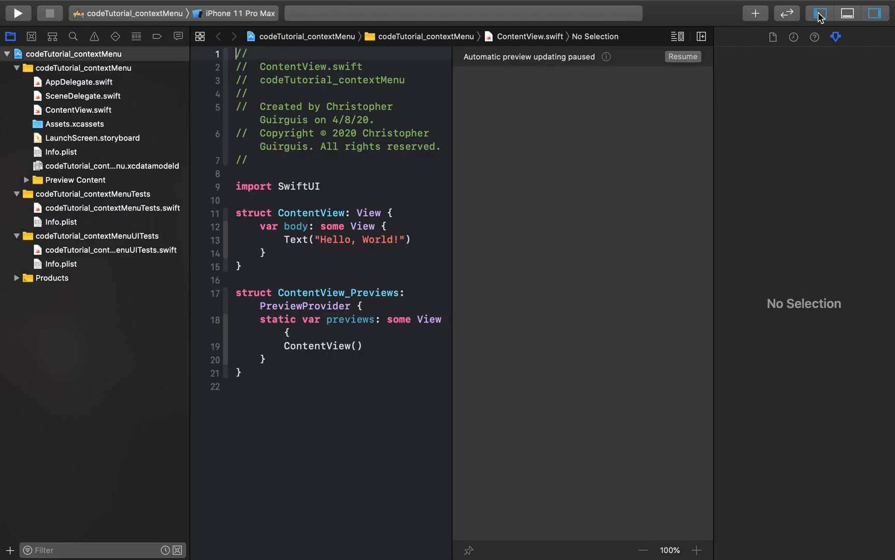
{"action": "left_click", "coordinate": [821, 13]}
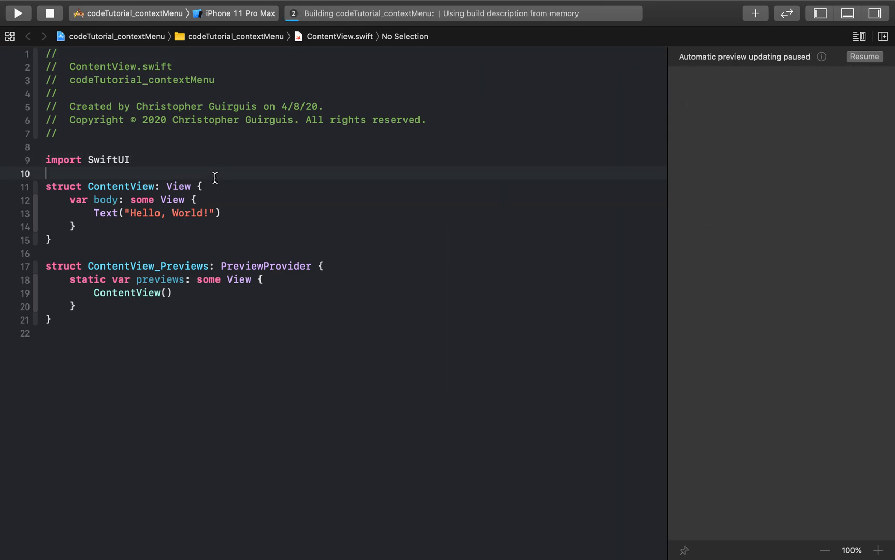
{"action": "key", "text": "Return"}
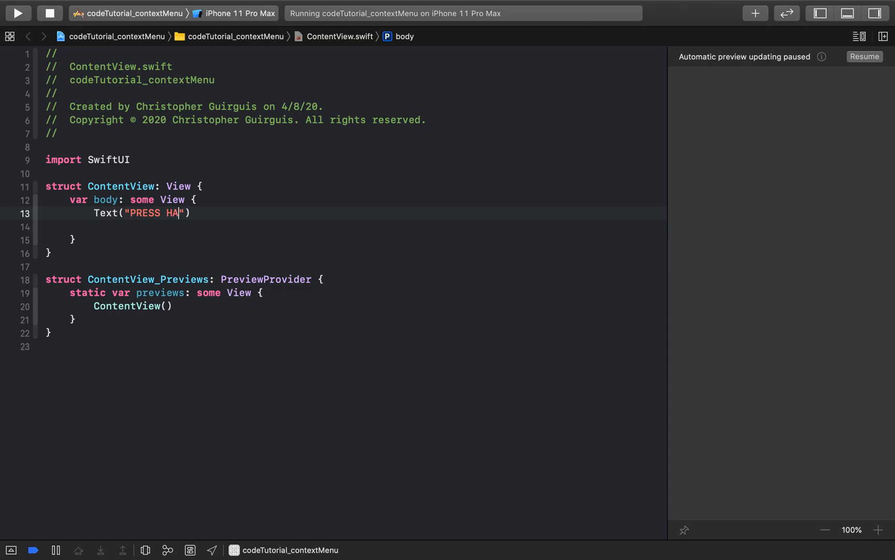
{"action": "type", "text": "RD"}
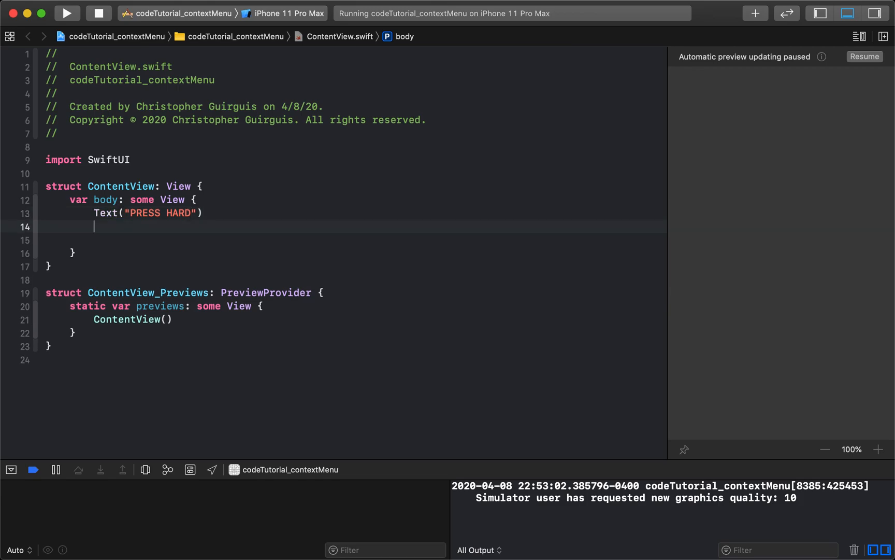
Add a .contextMenu modifier on the PRESS HARD text wrapping a VStack
{"action": "type", "text": ".contextMenu(C"}
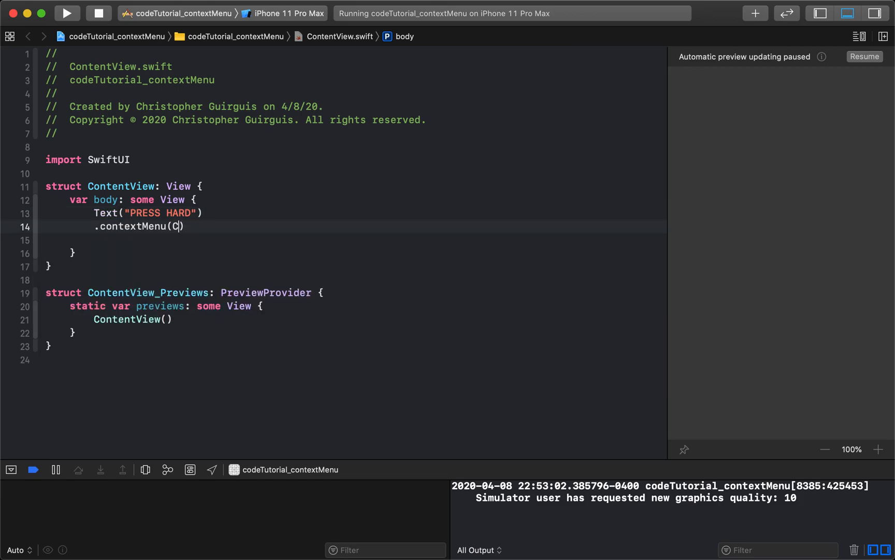
{"action": "type", "text": "on"}
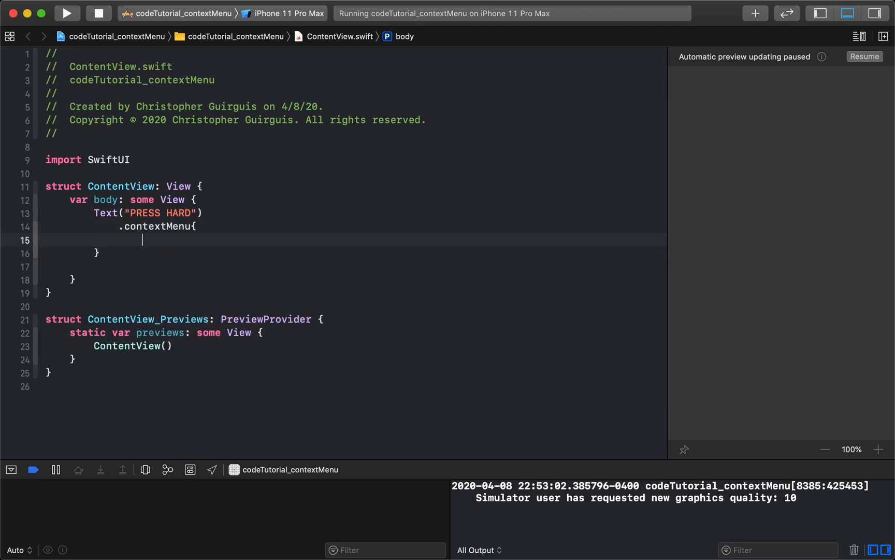
{"action": "type", "text": "Te"}
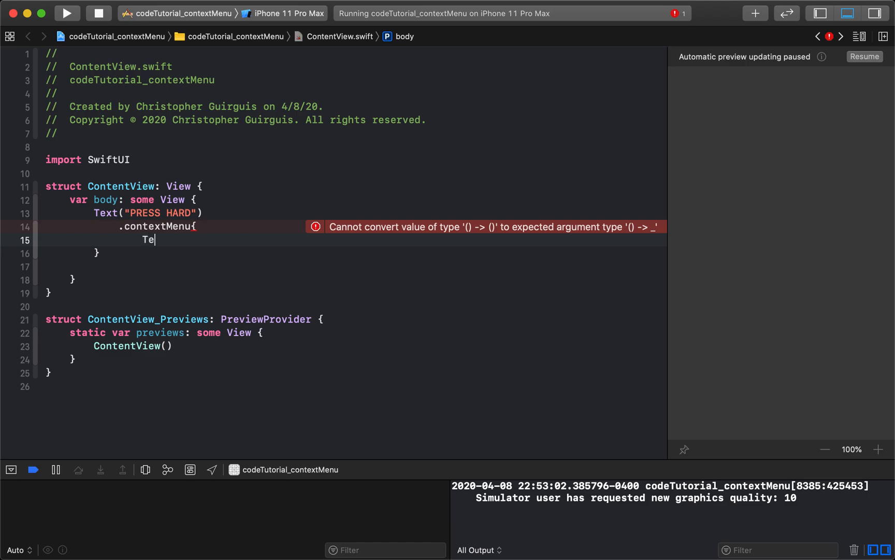
{"action": "type", "text": "xt()"}
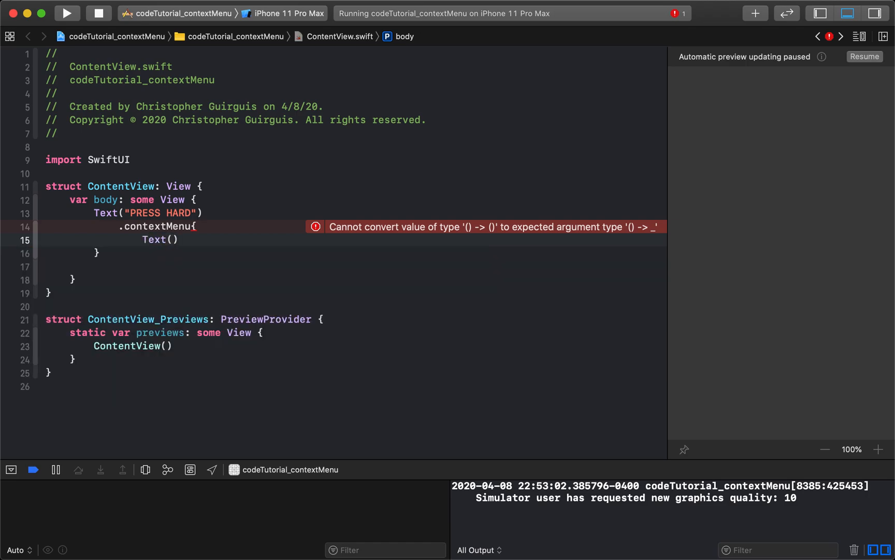
{"action": "type", "text": "VStack{"}
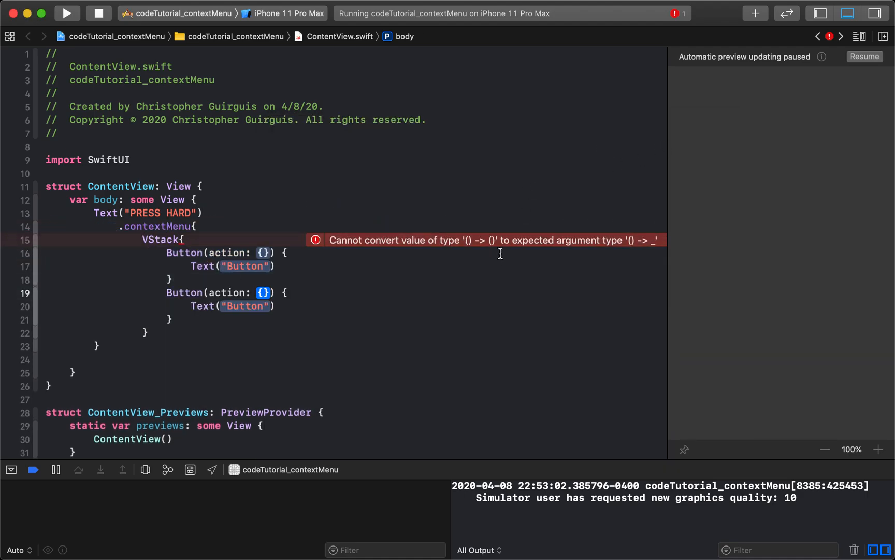
Insert two placeholder Button snippets in the VStack and rebuild the app in the simulator
{"action": "left_click", "coordinate": [275, 266]}
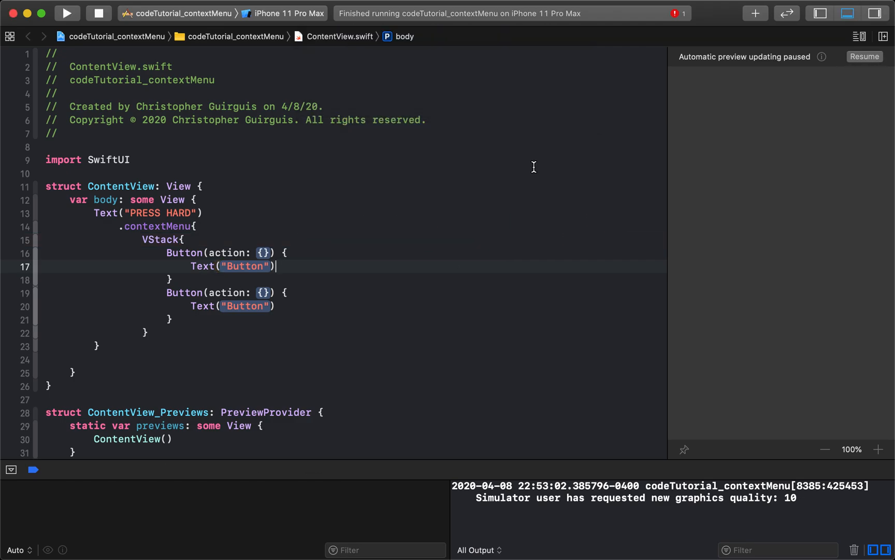
{"action": "left_click", "coordinate": [66, 13]}
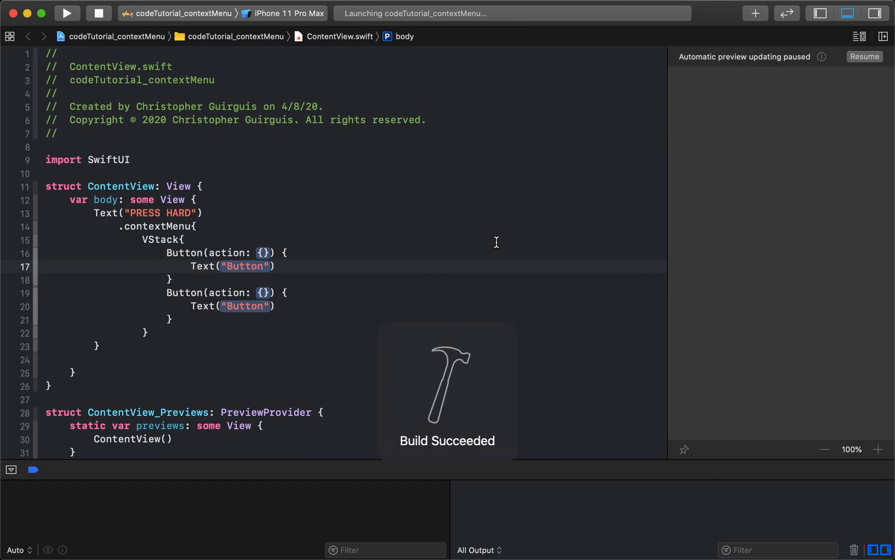
{"action": "left_click", "coordinate": [66, 14]}
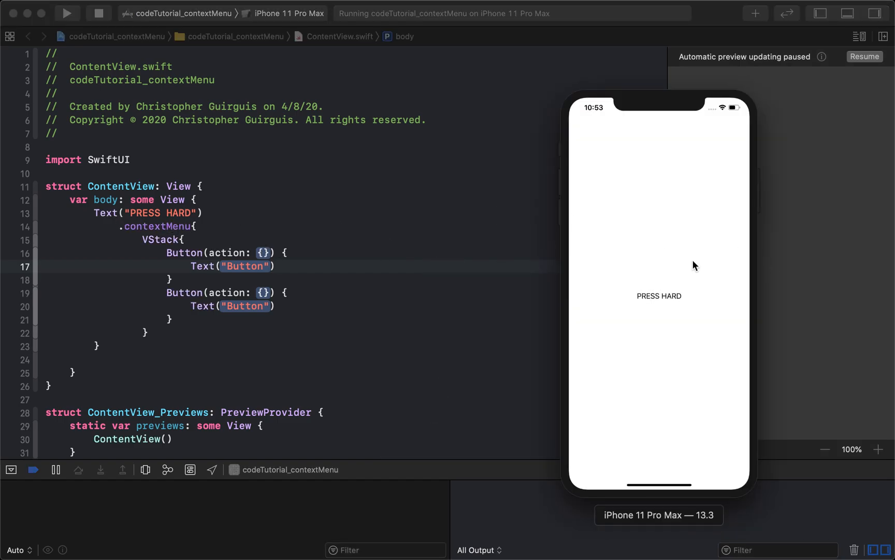
Relabel the two context-menu buttons as Text("Edit") and Text("Delete")
{"action": "left_click", "coordinate": [659, 295]}
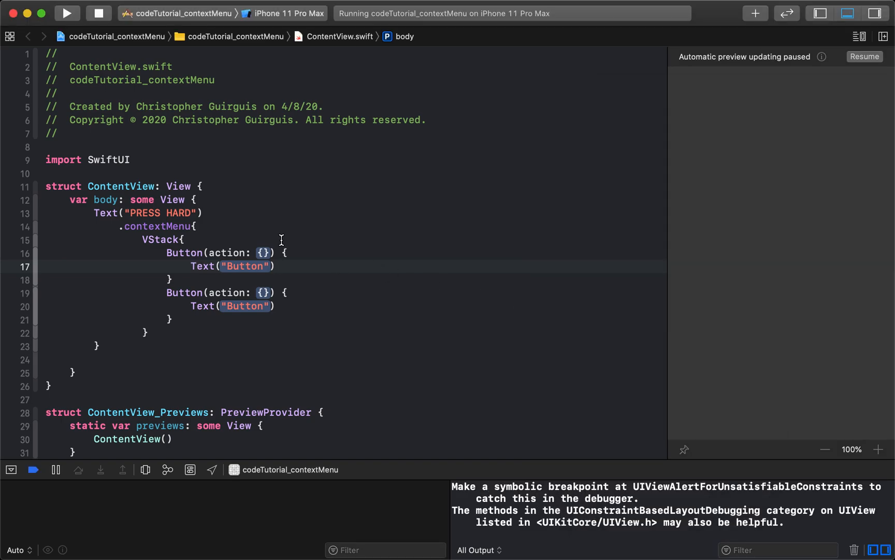
{"action": "type", "text": "Ed"}
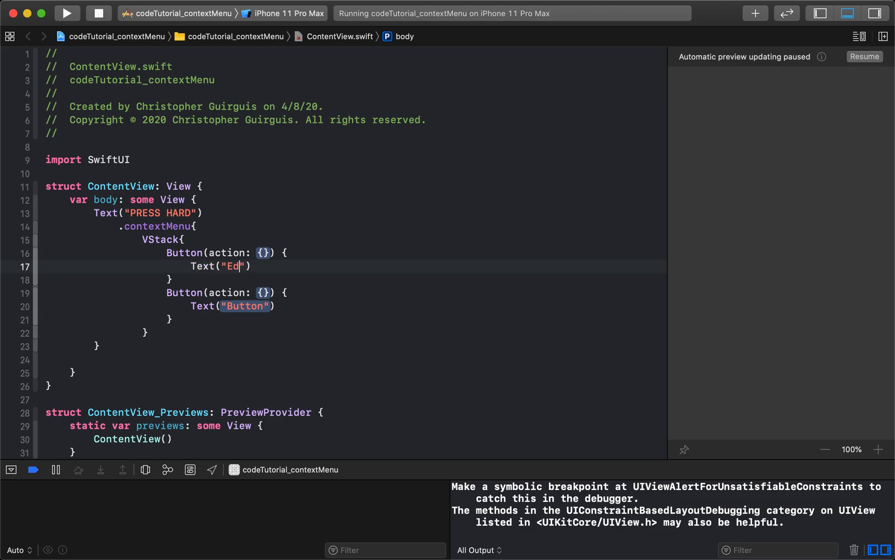
{"action": "type", "text": "it"}
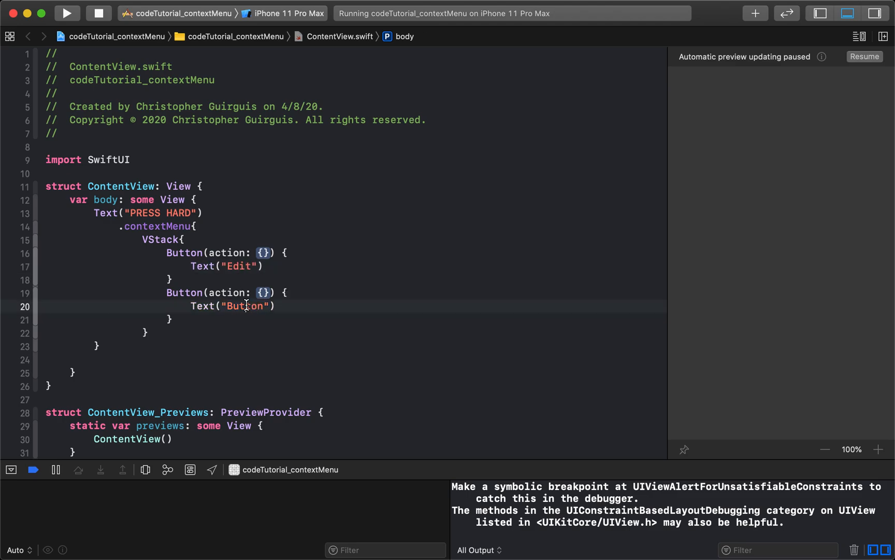
{"action": "type", "text": "Delete"}
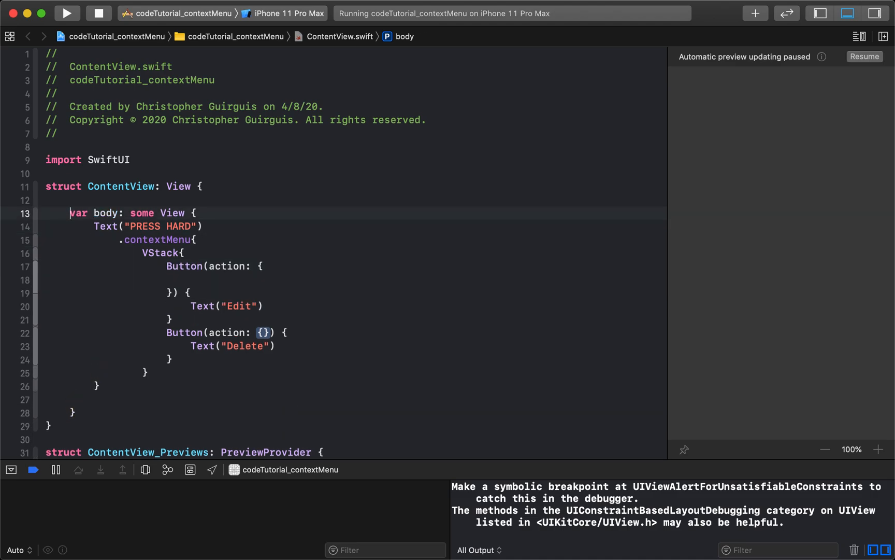
{"action": "type", "text": "Var"}
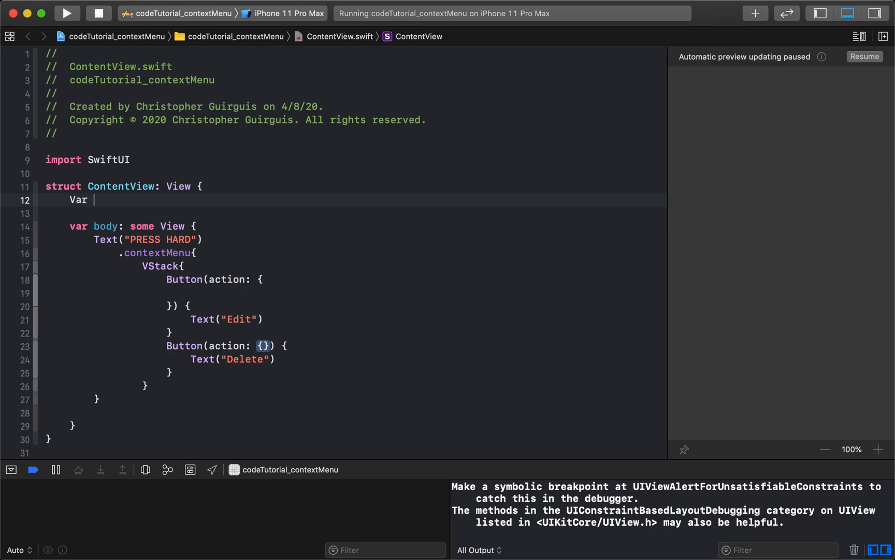
{"action": "type", "text": "@"}
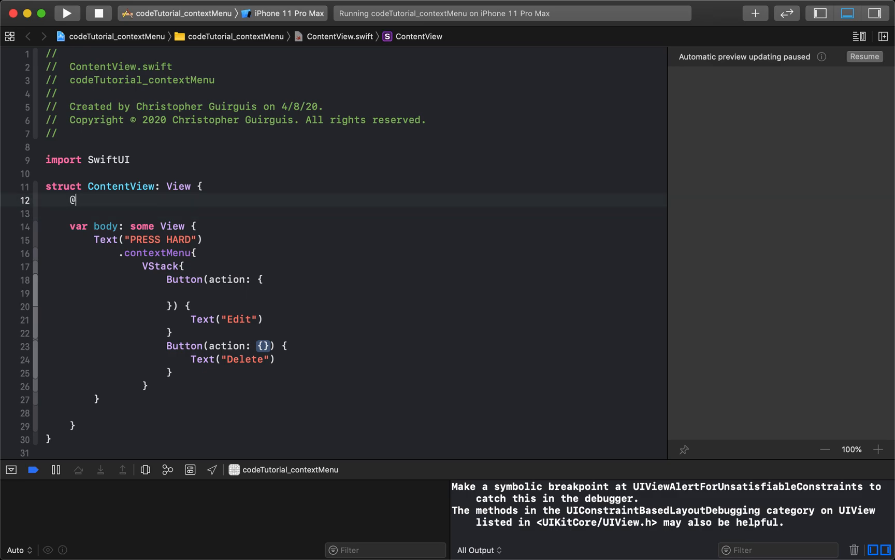
{"action": "type", "text": "State var"}
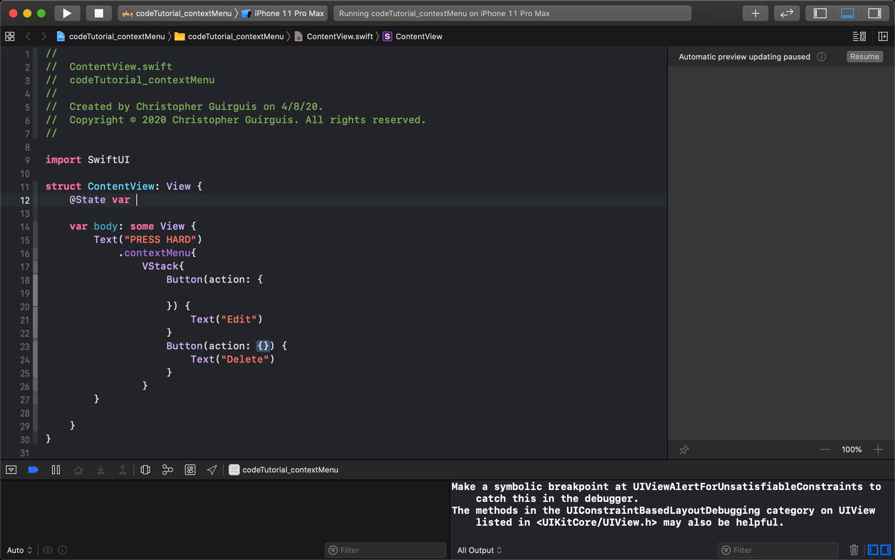
{"action": "type", "text": "counter"}
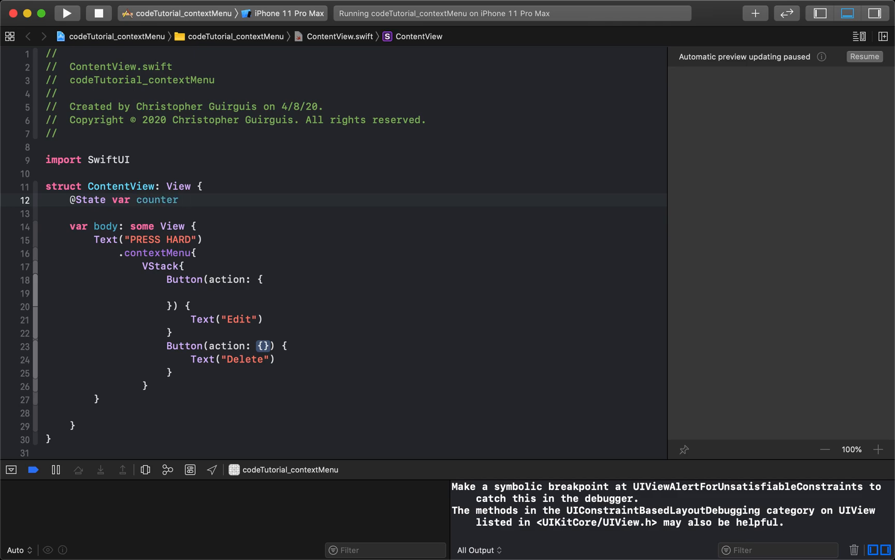
{"action": "type", "text": "= 0"}
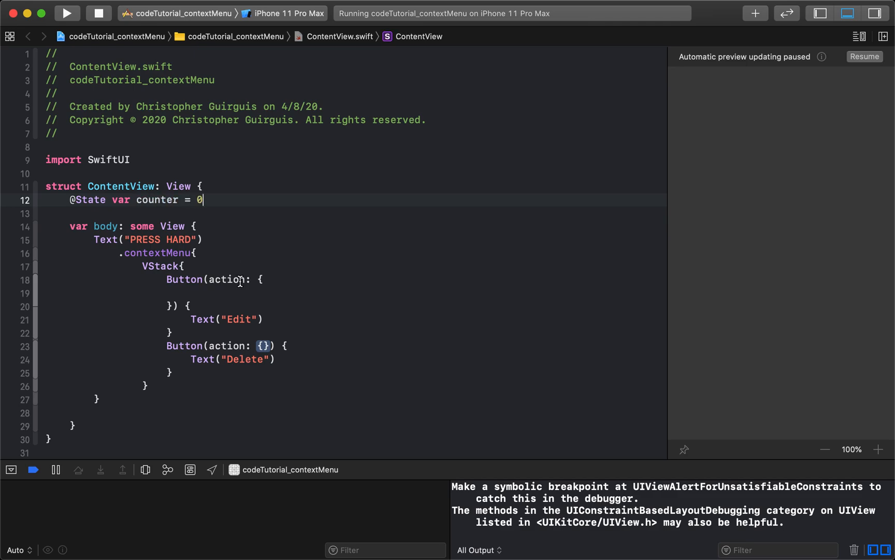
Rename the buttons to +1 and Cancel and make +1 run self.counter += 1
{"action": "left_click", "coordinate": [191, 293]}
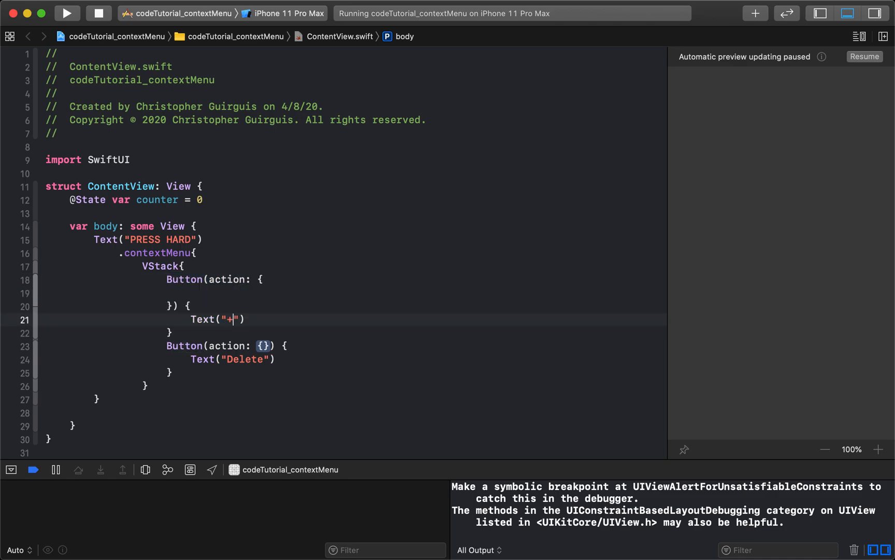
{"action": "type", "text": "1"}
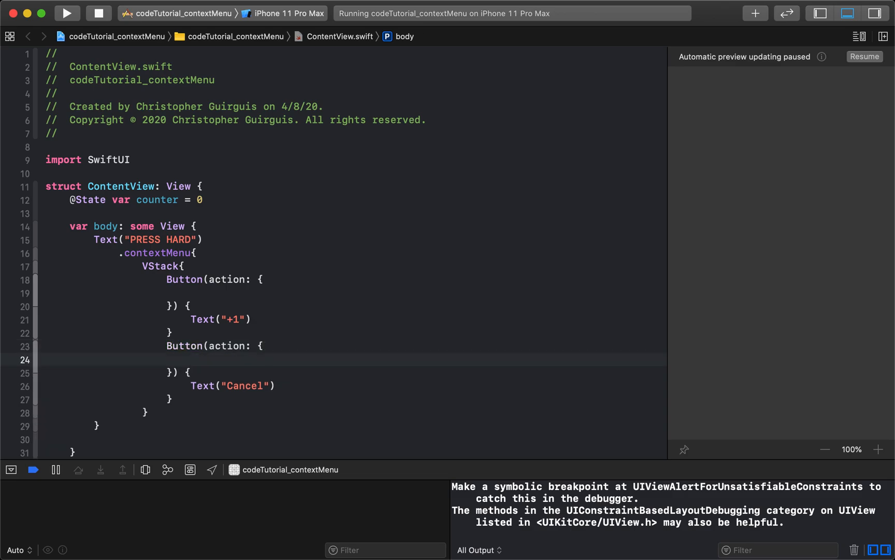
{"action": "left_click", "coordinate": [192, 360]}
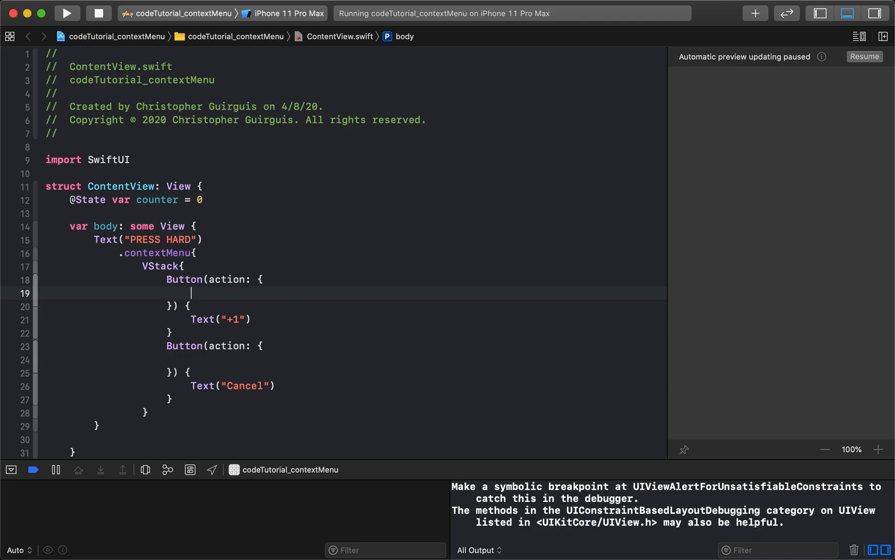
{"action": "type", "text": "self.counter +="}
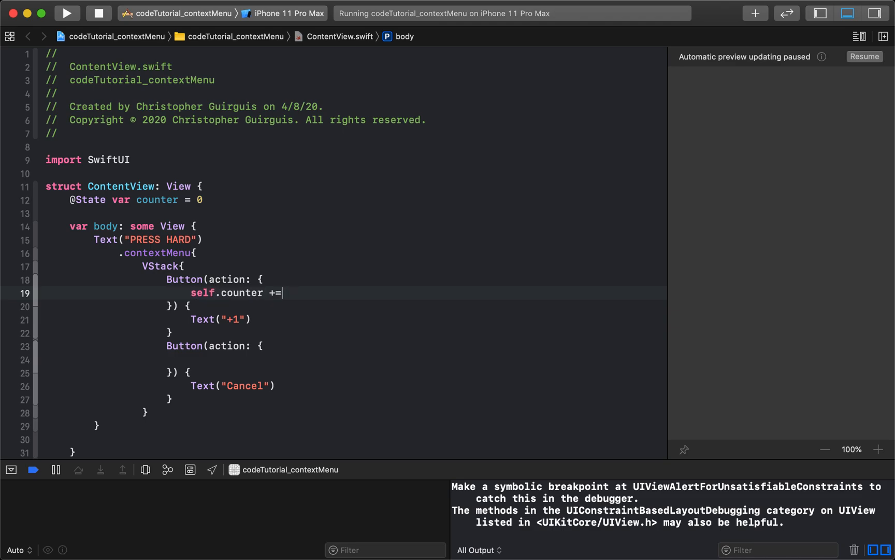
{"action": "type", "text": "1"}
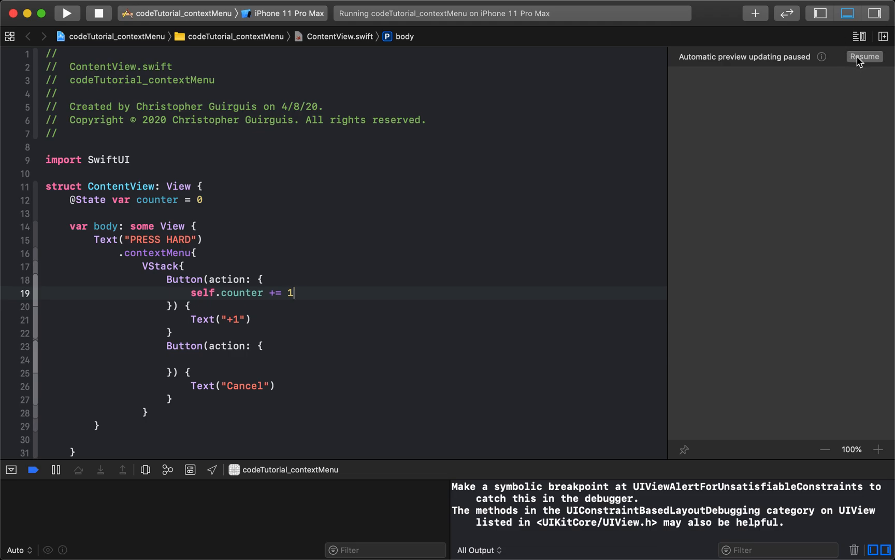
Make the Cancel button's action print("Cancelling")
{"action": "left_click", "coordinate": [67, 14]}
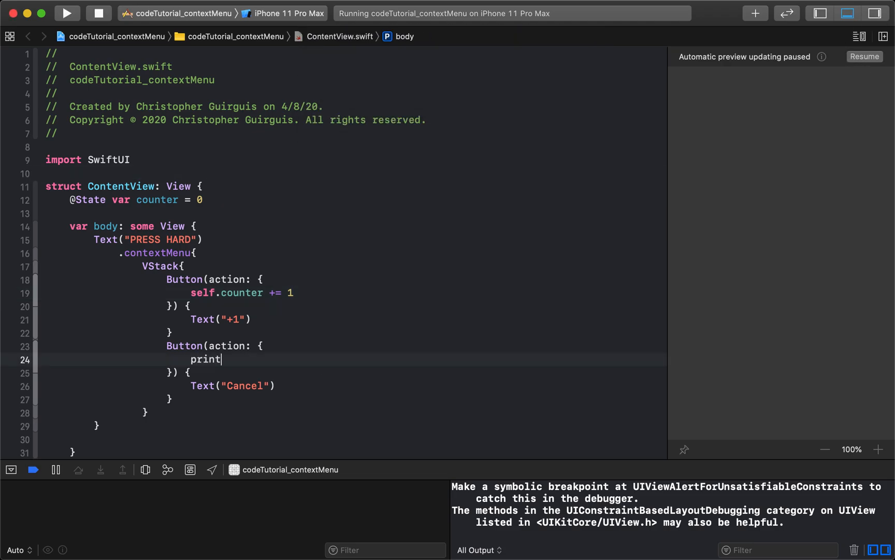
{"action": "type", "text": "(\"\")"}
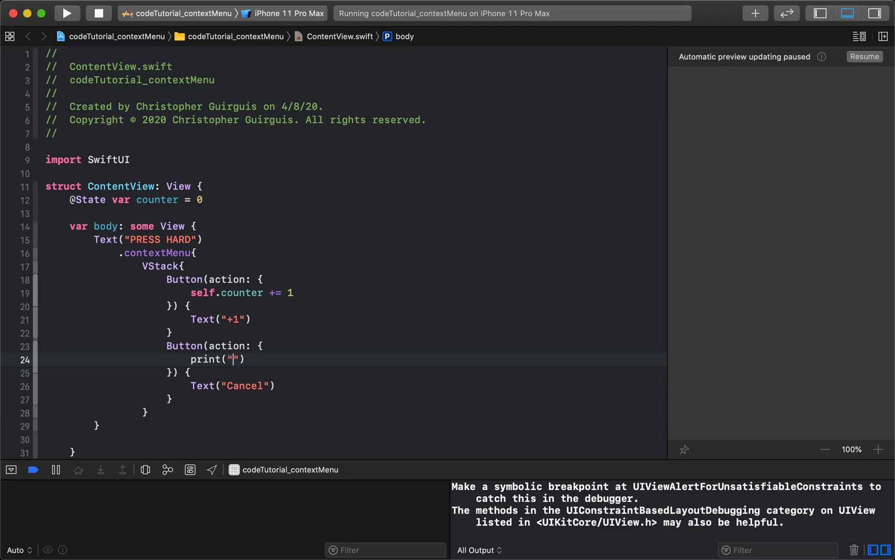
{"action": "type", "text": "cancelling"}
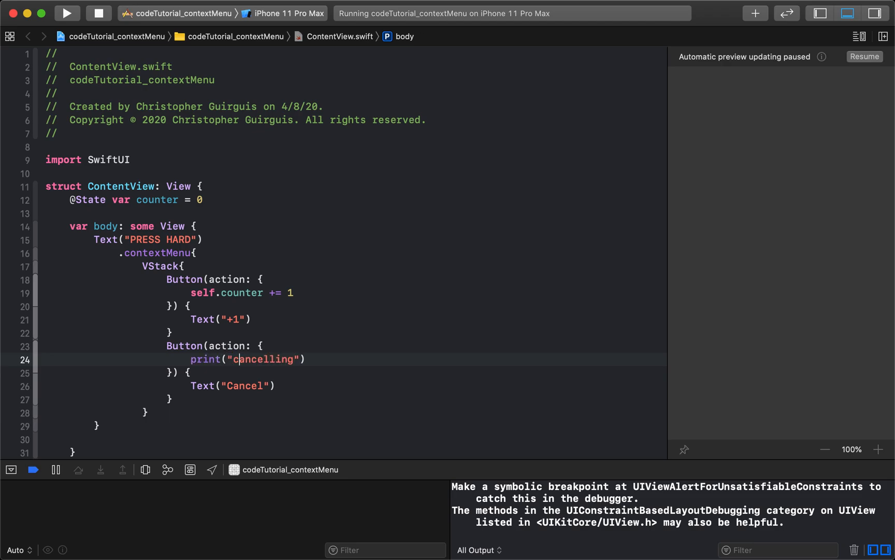
Stop and relaunch the app, then try the PRESS HARD context menu so Cancelling logs
{"action": "left_click", "coordinate": [66, 13]}
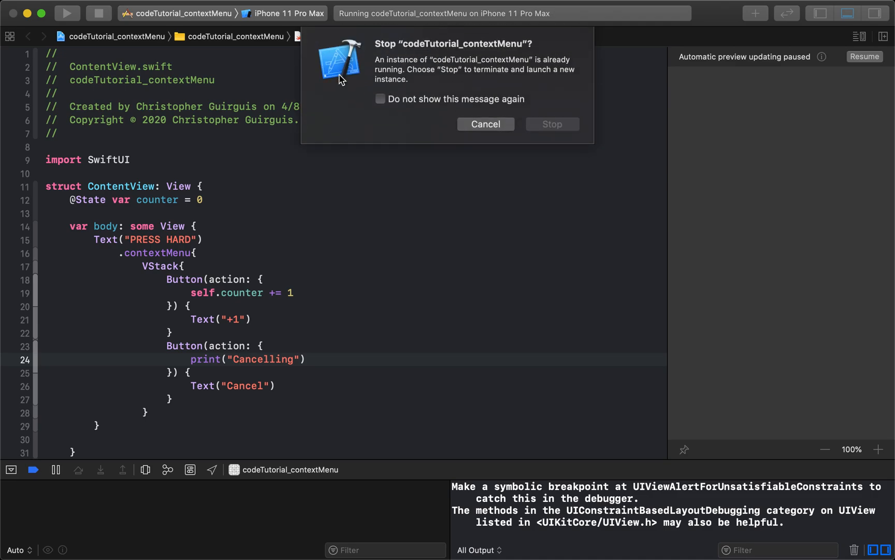
{"action": "left_click", "coordinate": [552, 124]}
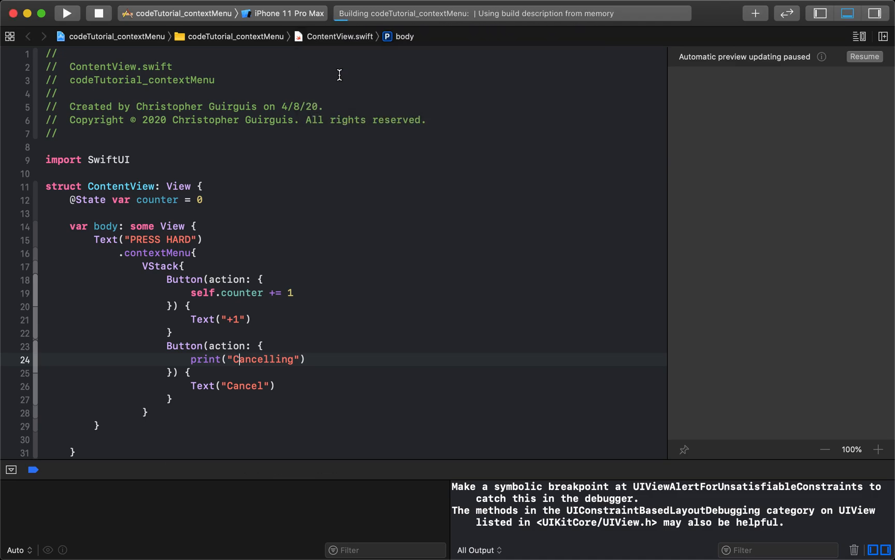
{"action": "left_click", "coordinate": [66, 13]}
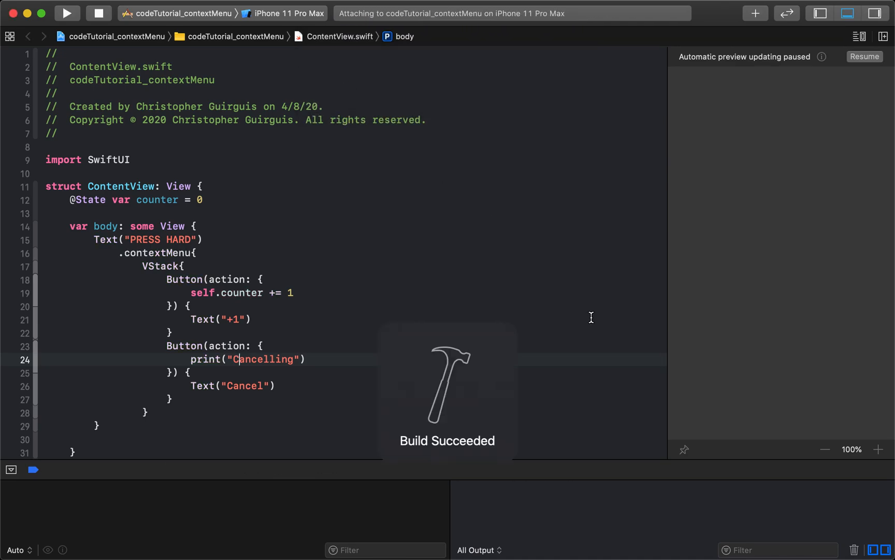
{"action": "left_click", "coordinate": [66, 13]}
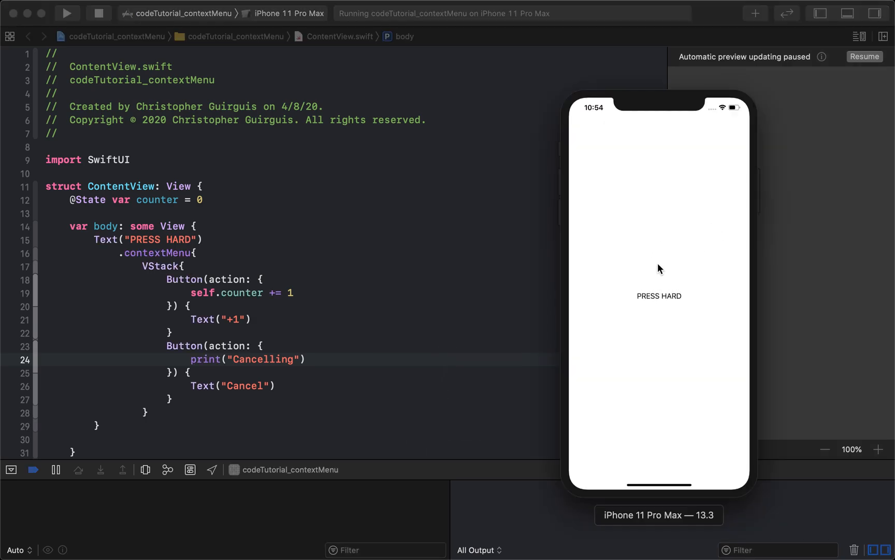
{"action": "left_click", "coordinate": [659, 296]}
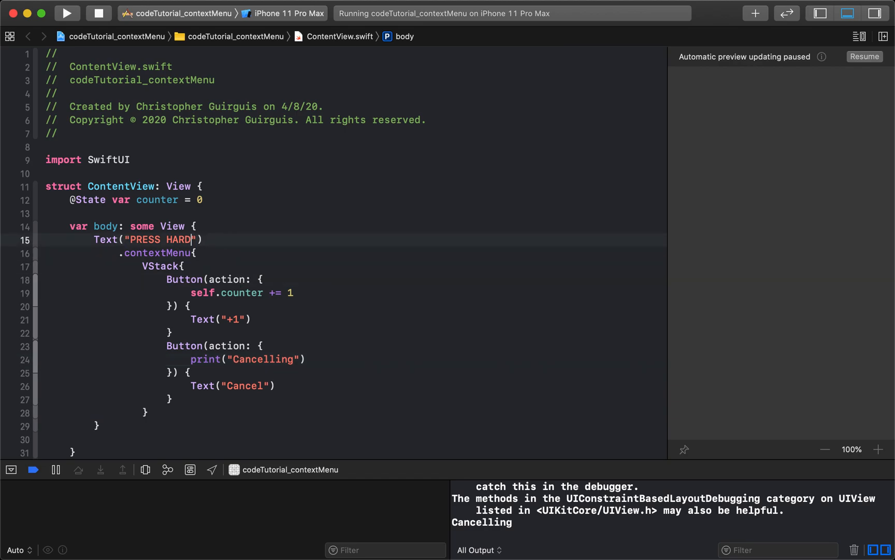
Interpolate the counter into the label as "PRESS HARD - \(counter)" and relaunch the app
{"action": "type", "text": "— \\(c)"}
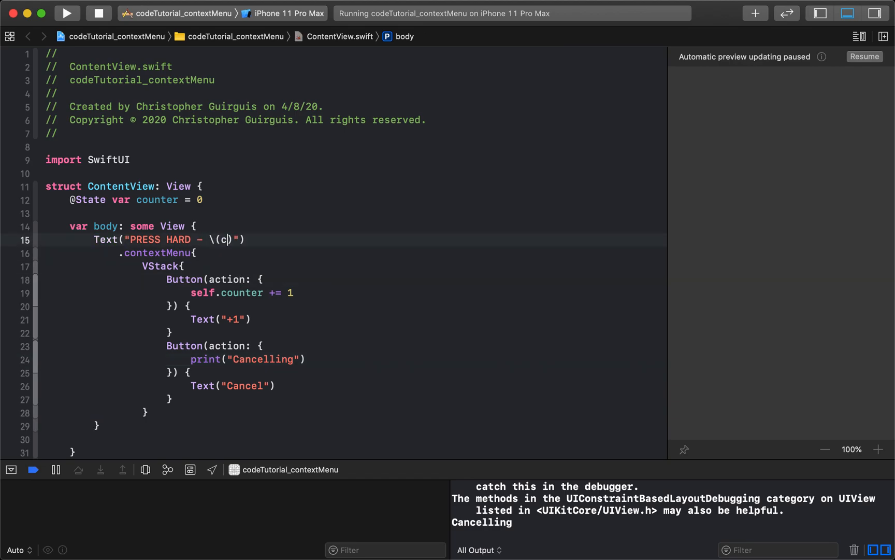
{"action": "type", "text": "ounter"}
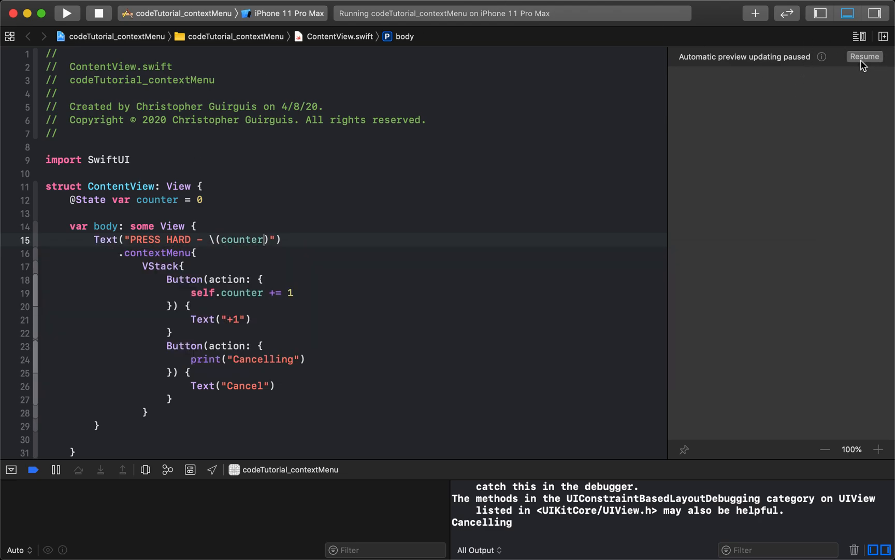
{"action": "left_click", "coordinate": [66, 13]}
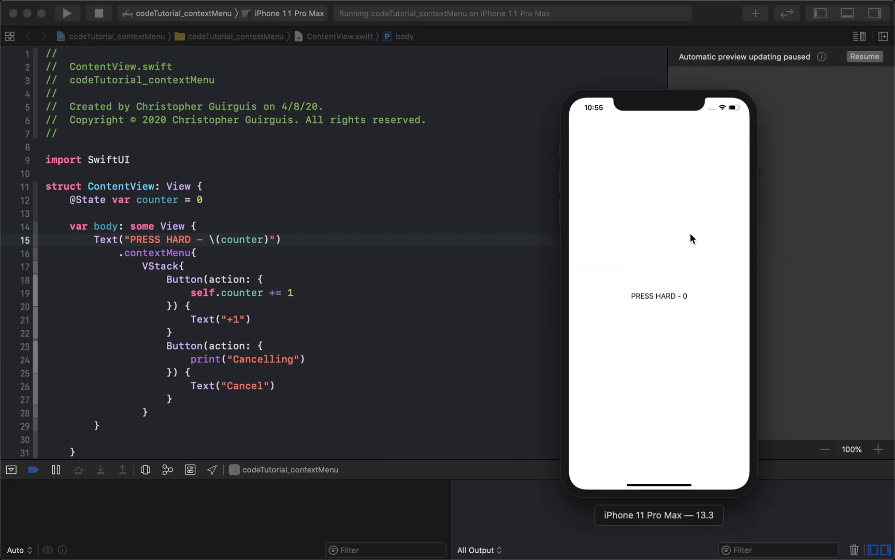
Long-press the label and choose +1 repeatedly until it reads PRESS HARD - 4
{"action": "left_click", "coordinate": [659, 296]}
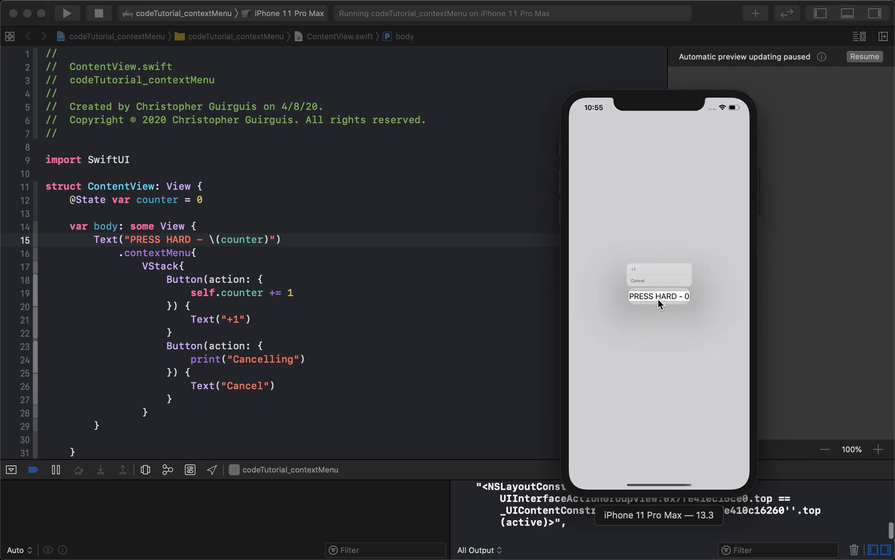
{"action": "left_click", "coordinate": [633, 269]}
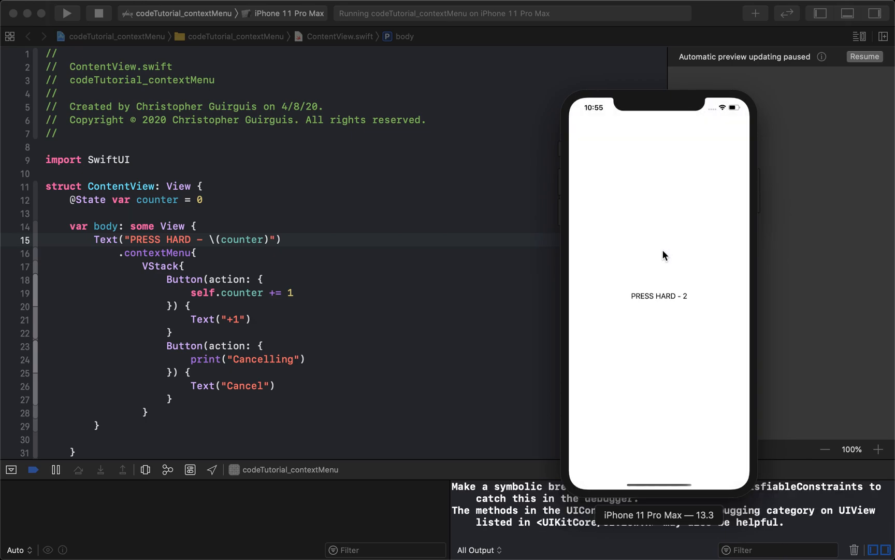
{"action": "left_click", "coordinate": [658, 296]}
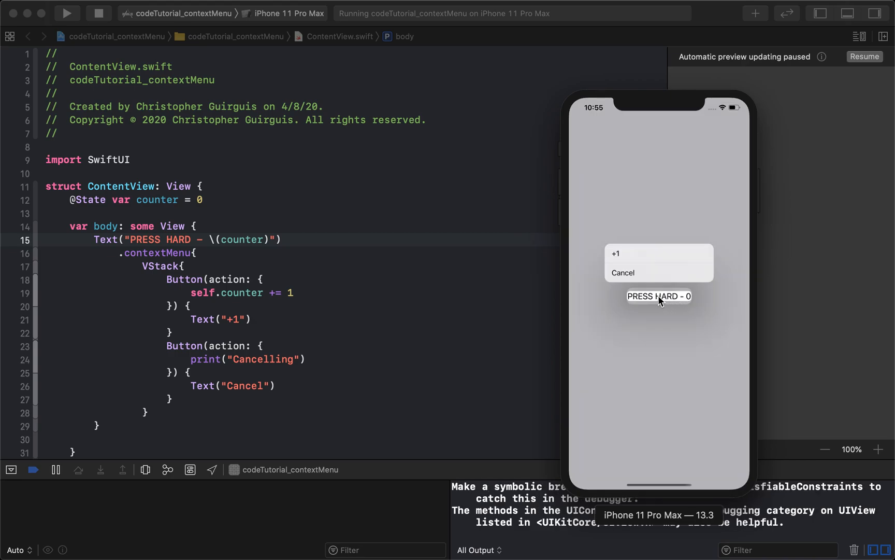
{"action": "mouse_move", "coordinate": [703, 293]}
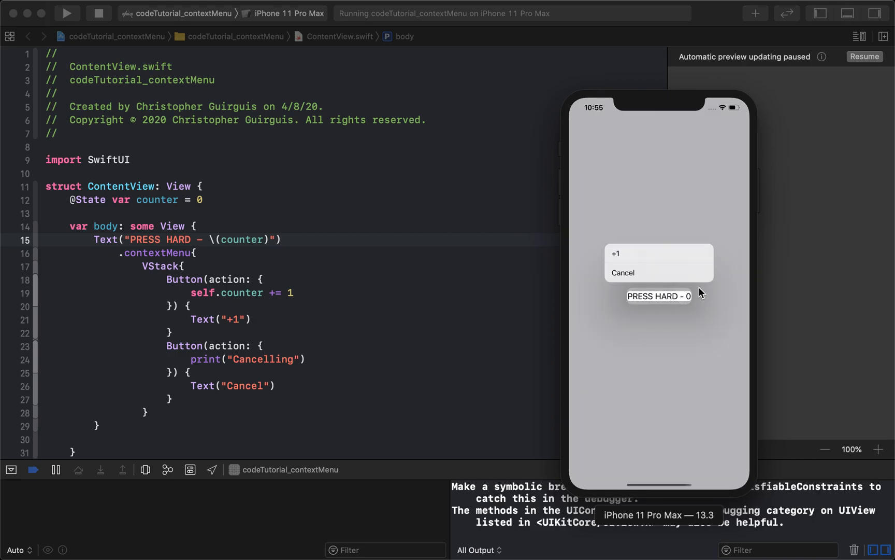
{"action": "mouse_move", "coordinate": [639, 245]}
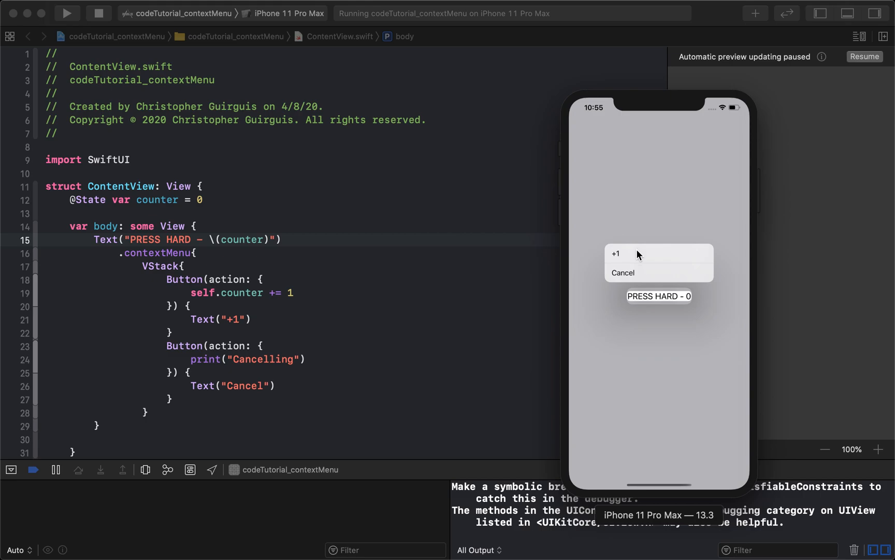
{"action": "mouse_move", "coordinate": [249, 246]}
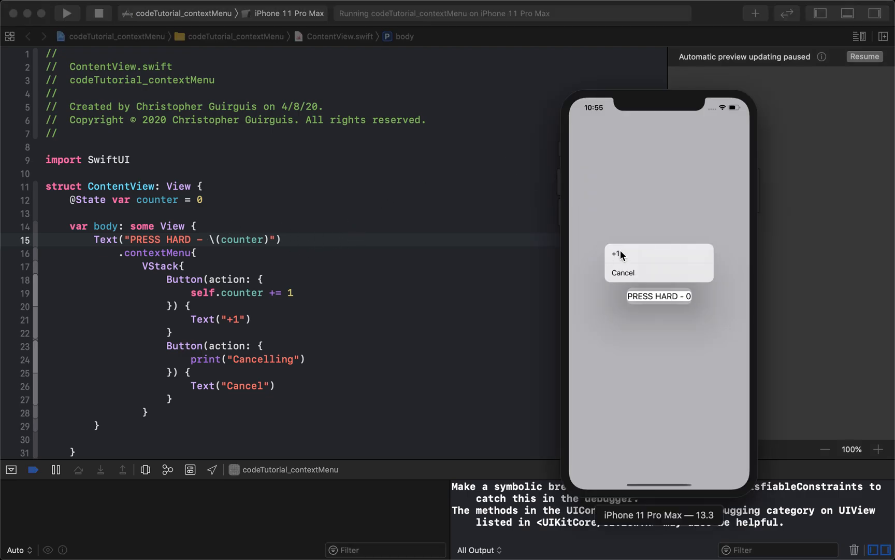
{"action": "left_click", "coordinate": [616, 253]}
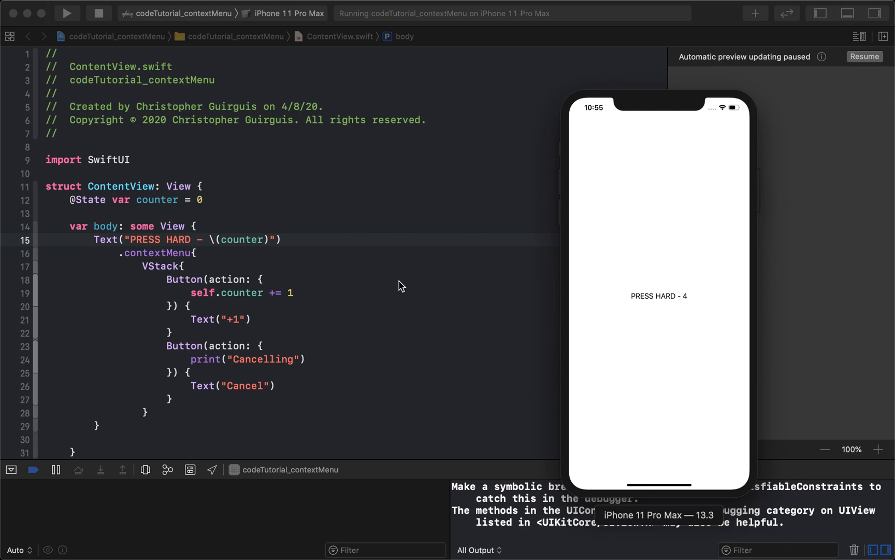
{"action": "mouse_move", "coordinate": [704, 247]}
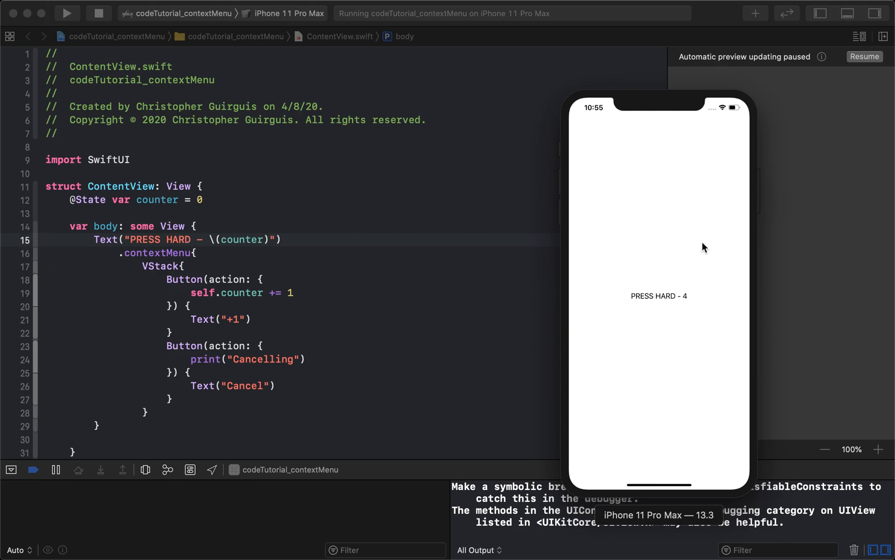
{"action": "mouse_move", "coordinate": [670, 288]}
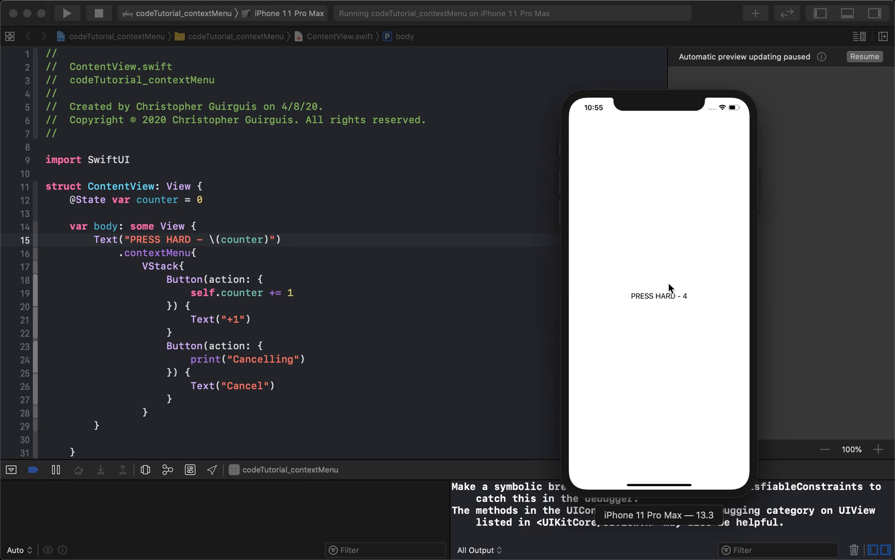
{"action": "mouse_move", "coordinate": [657, 372]}
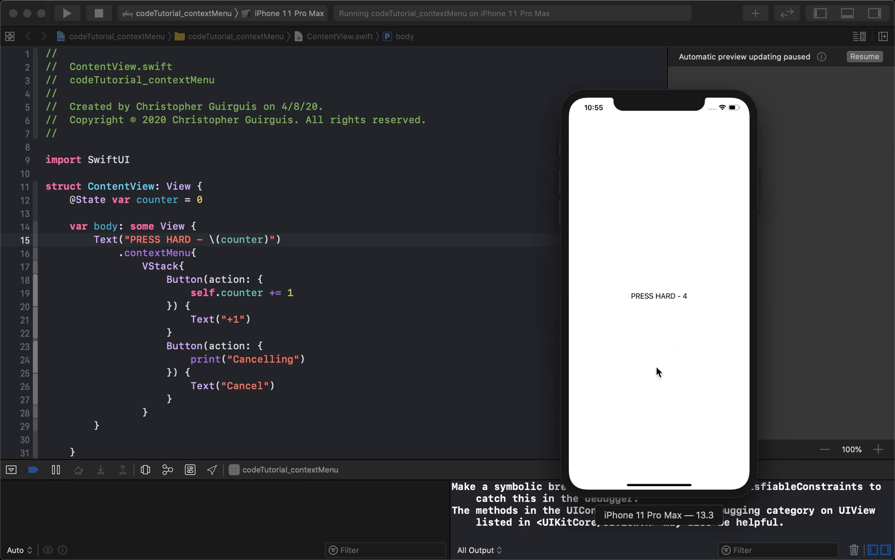